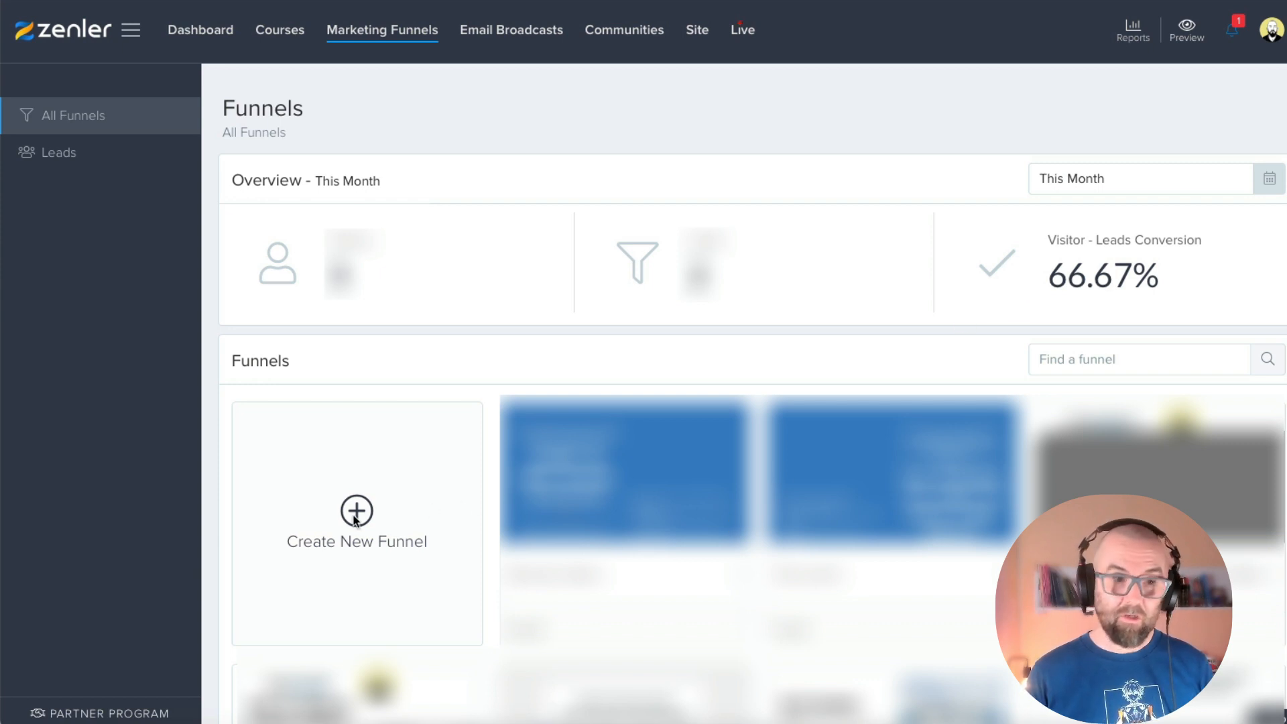
Step: Start creating a new funnel from the Funnels page
left_click(356, 523)
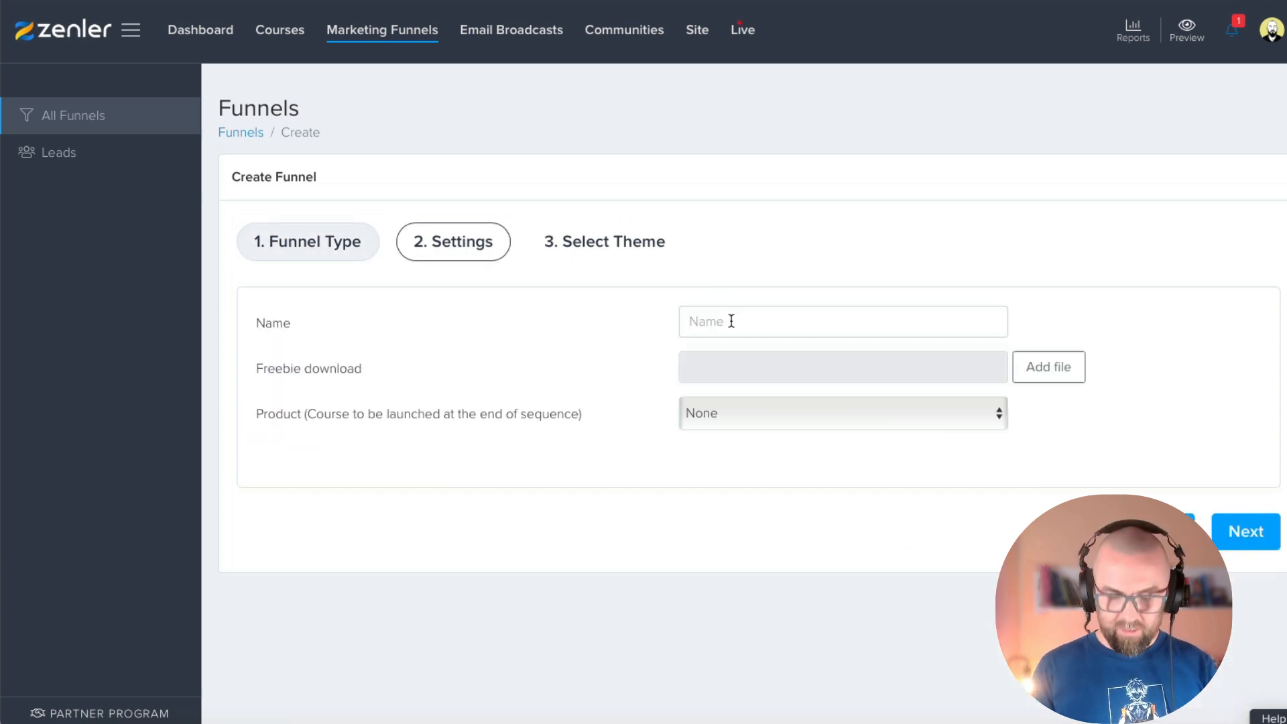
Step: Name the funnel 'Test' and attach idioms.mp4 from the library as the freebie
type("Test")
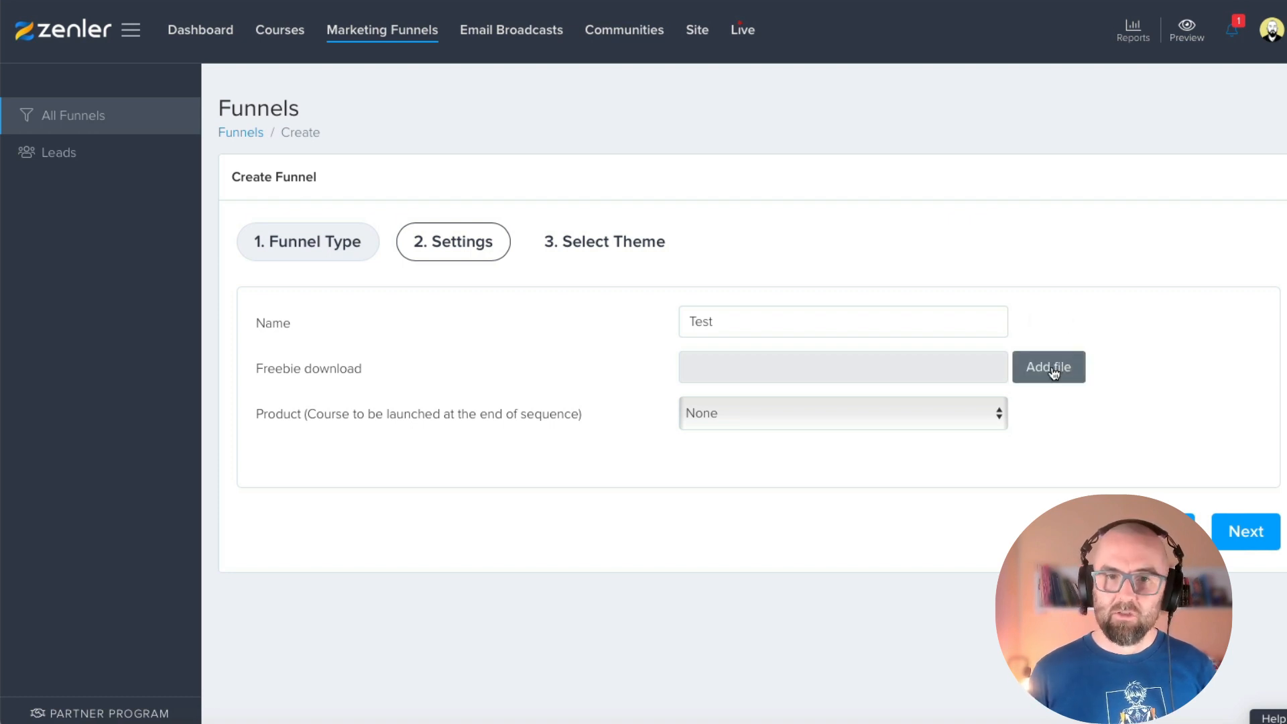
left_click(1048, 366)
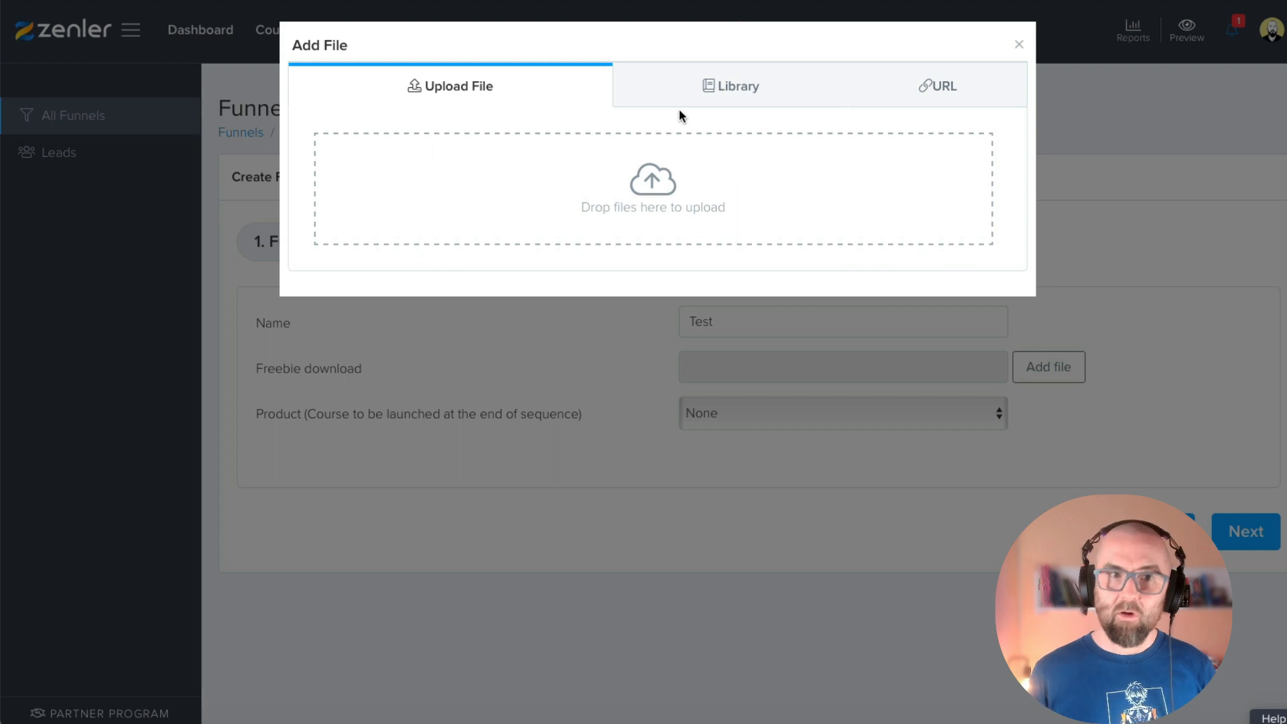
left_click(737, 85)
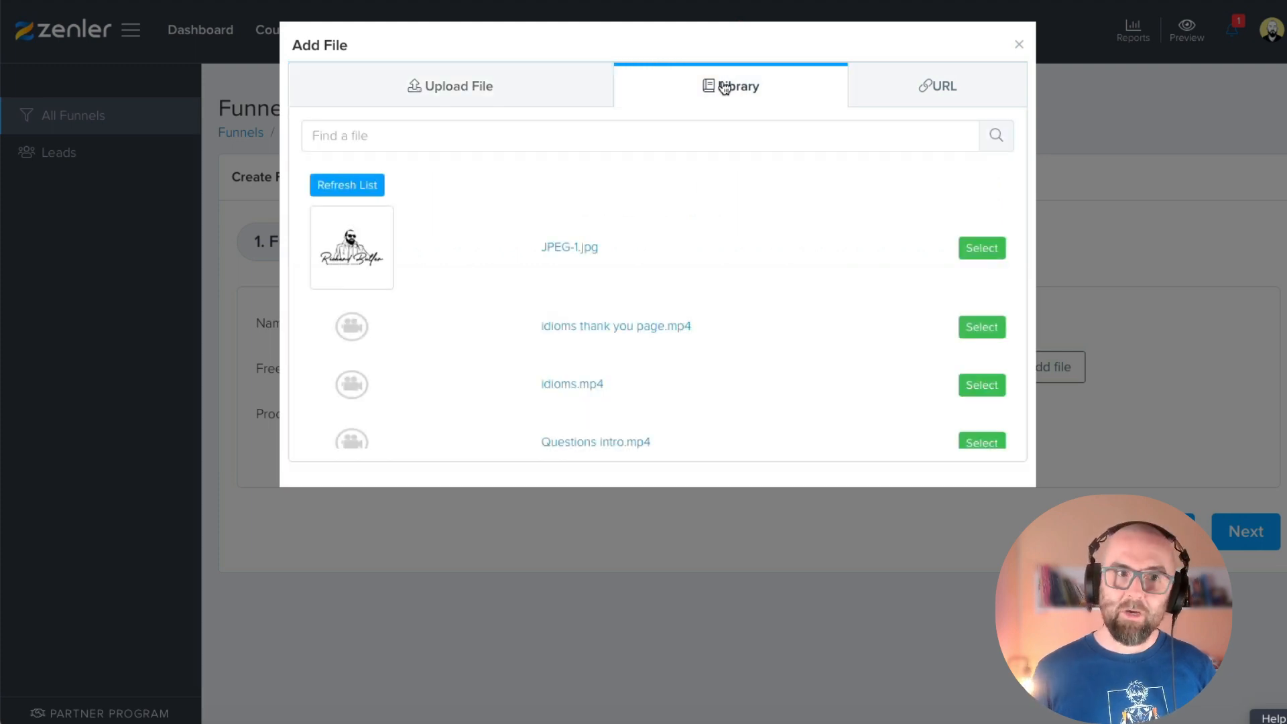
mouse_move(934, 80)
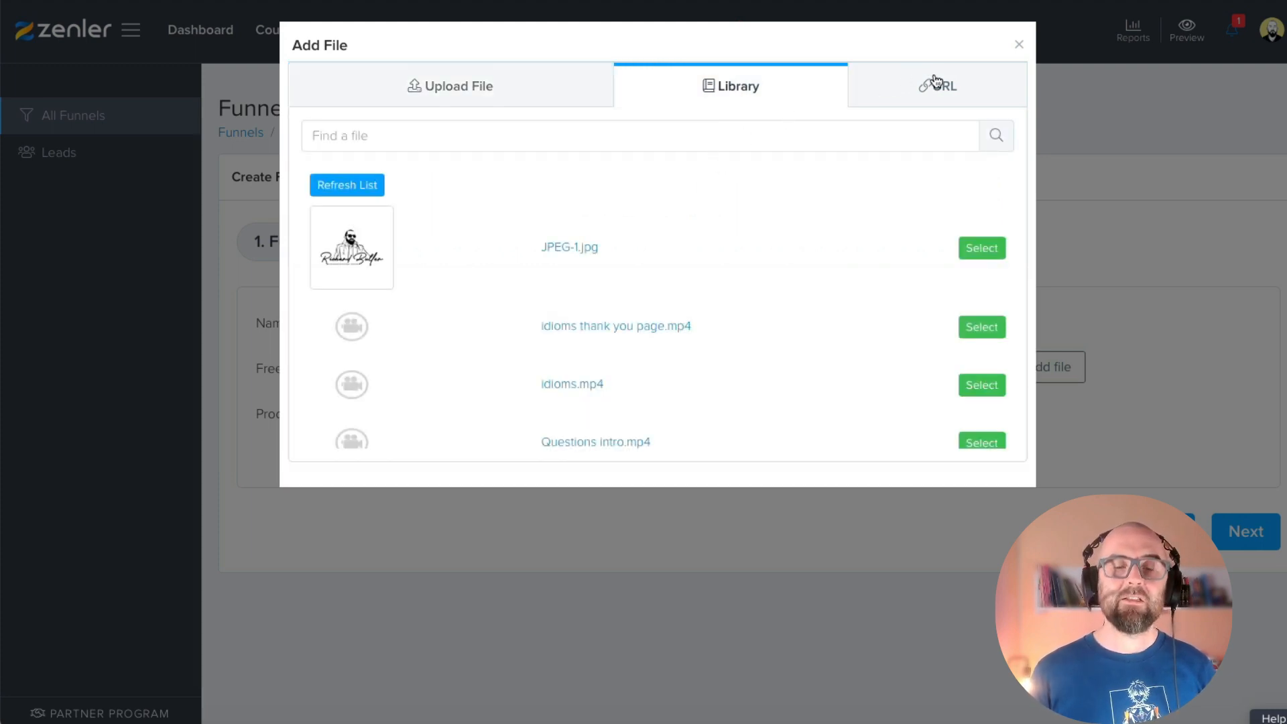
left_click(937, 85)
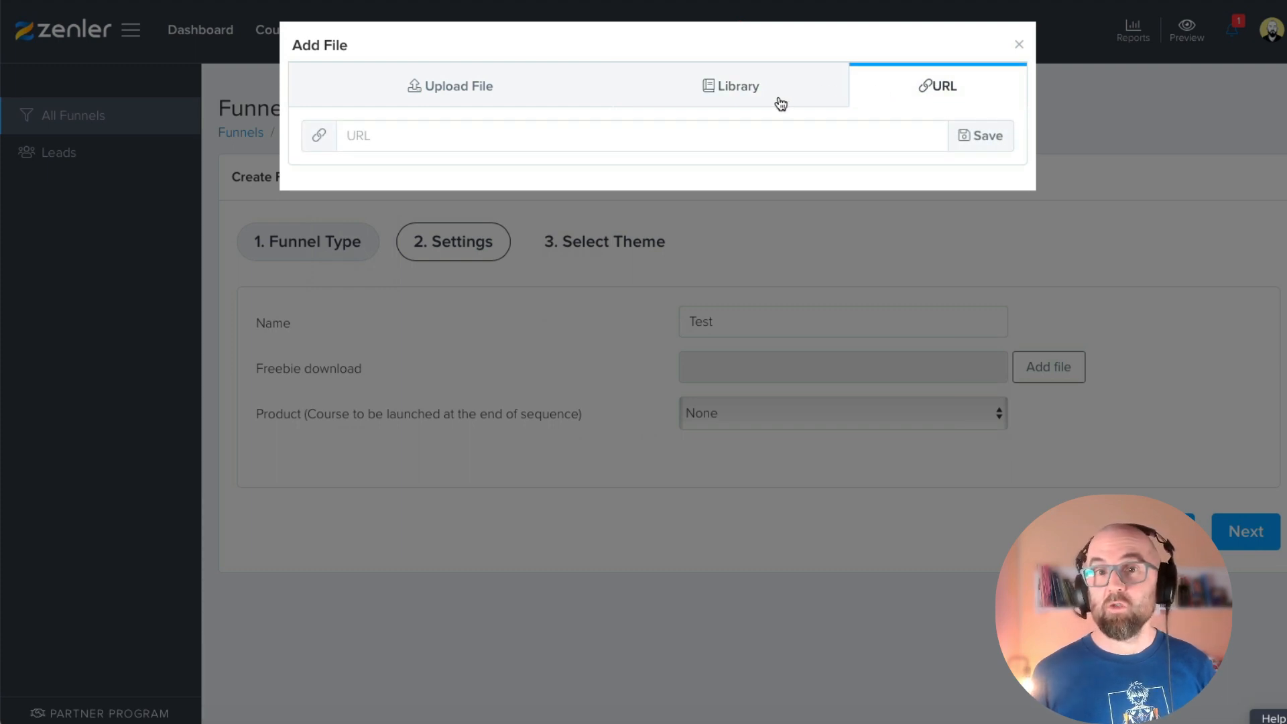
left_click(738, 85)
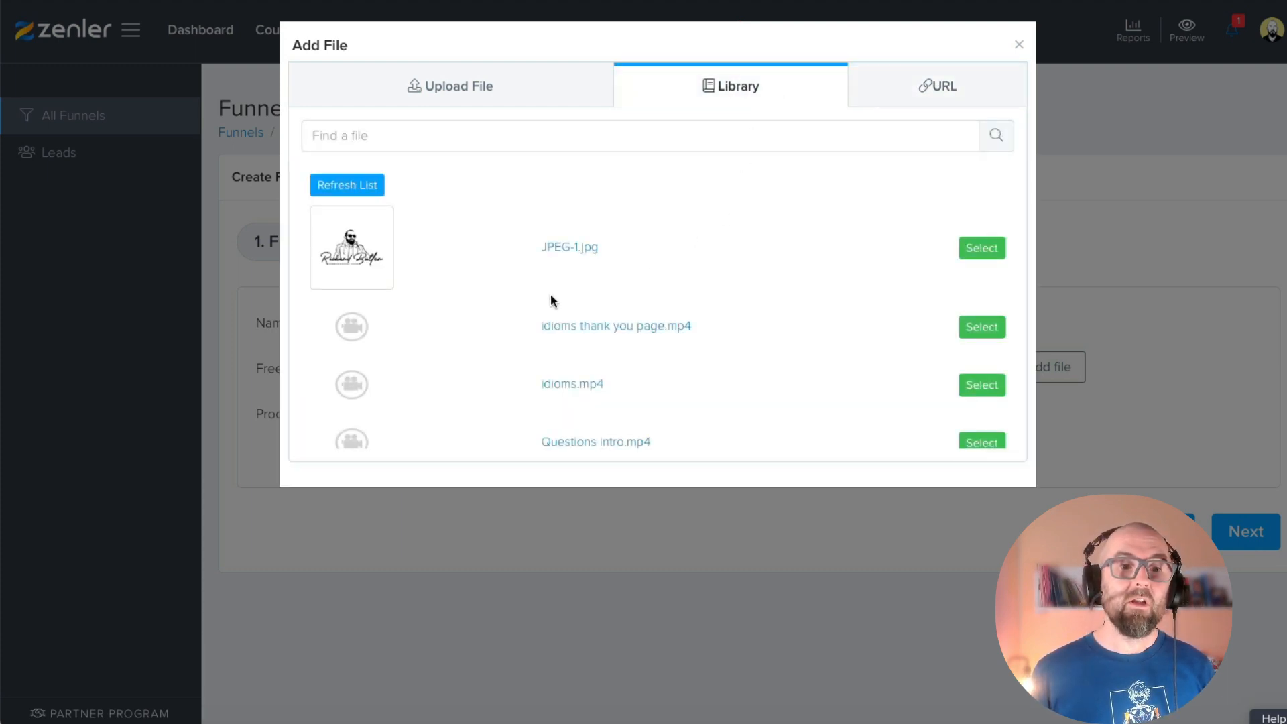
mouse_move(982, 385)
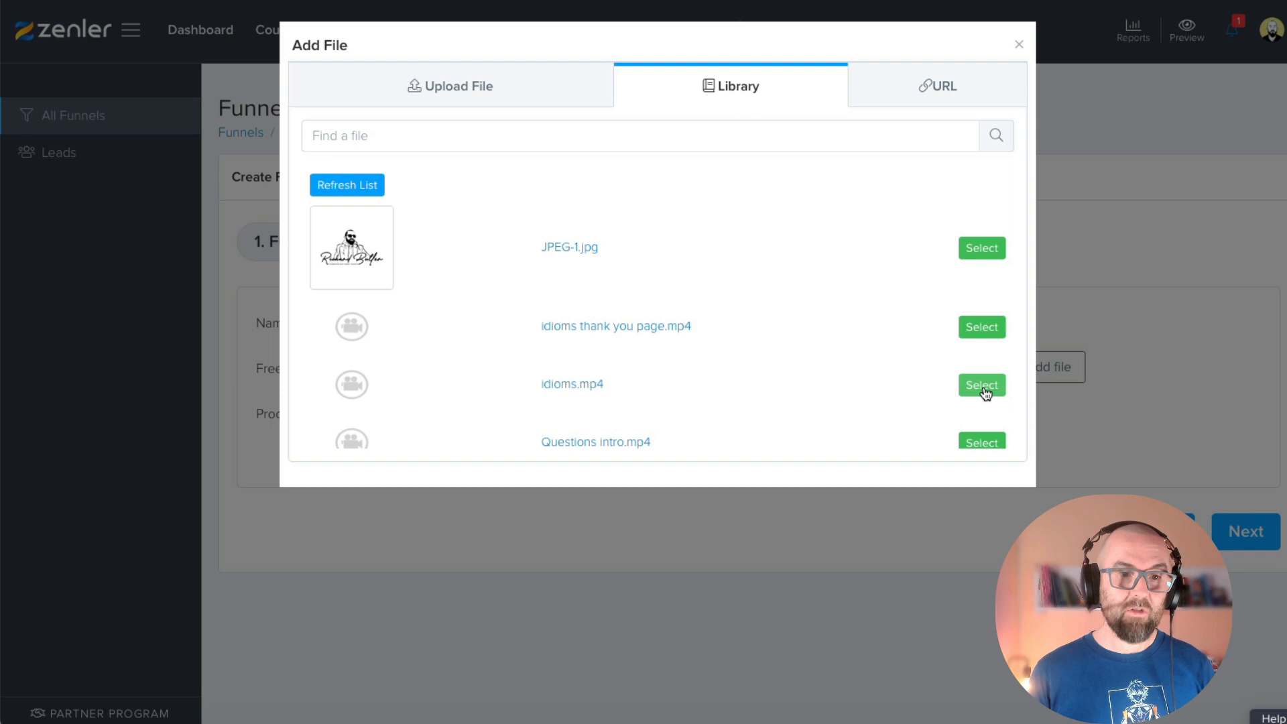
left_click(980, 384)
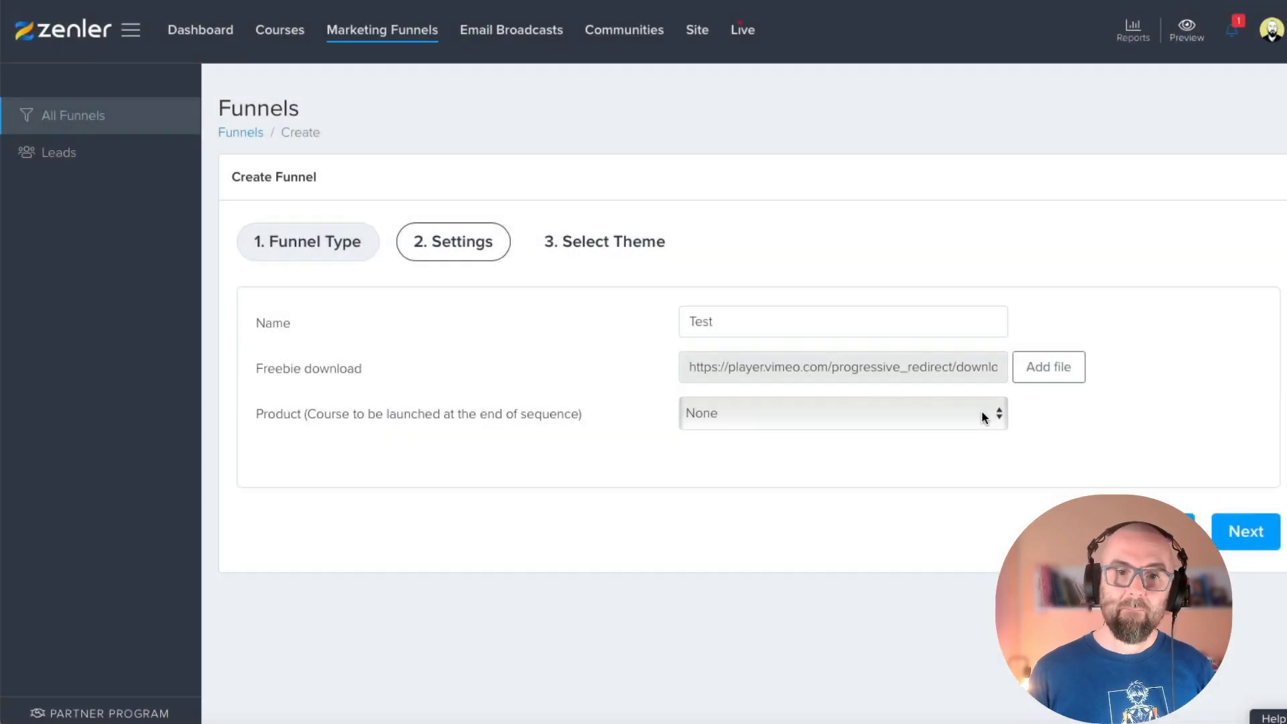
mouse_move(301, 366)
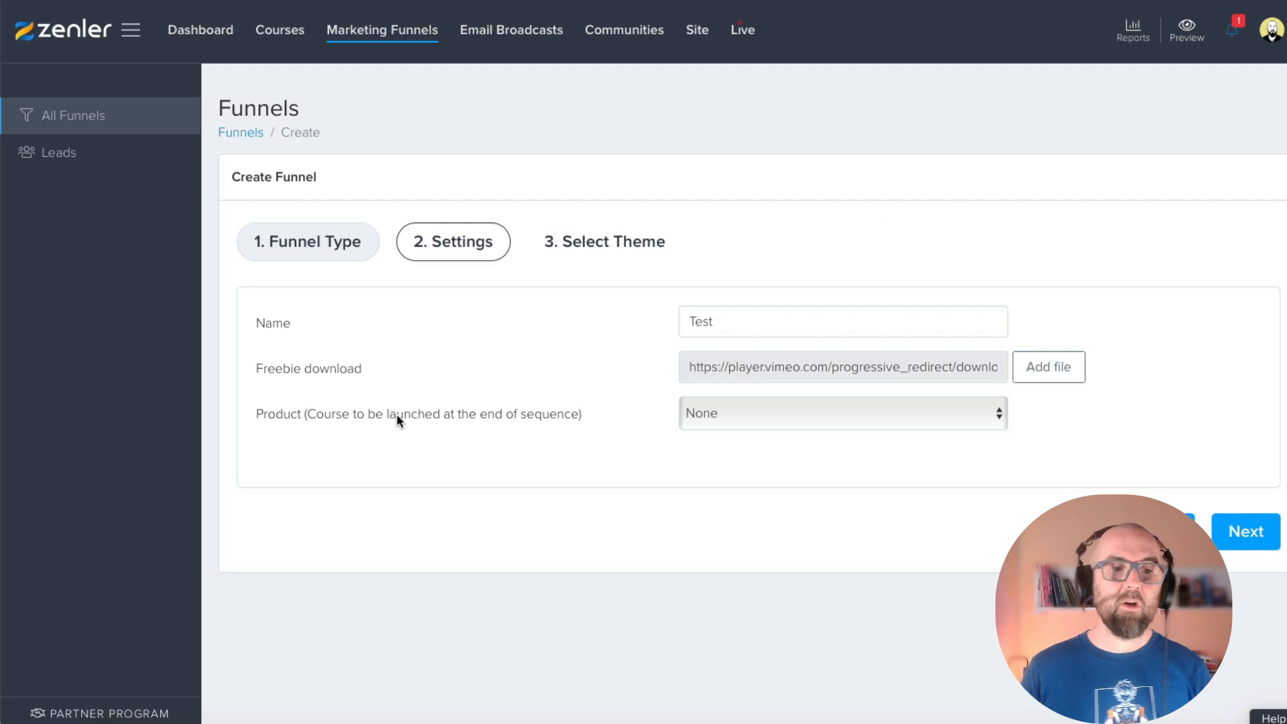
mouse_move(569, 417)
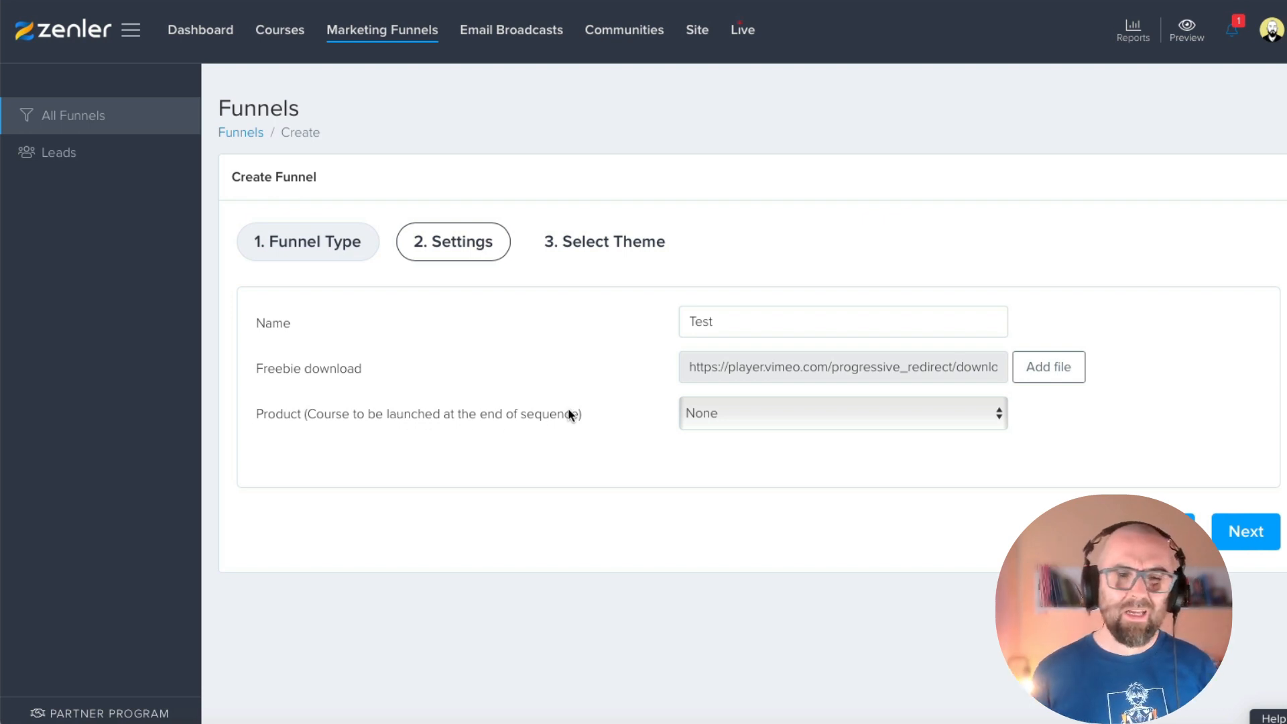
Step: Link the '5 Days To Speak With More Confidence' course and continue to themes
left_click(841, 413)
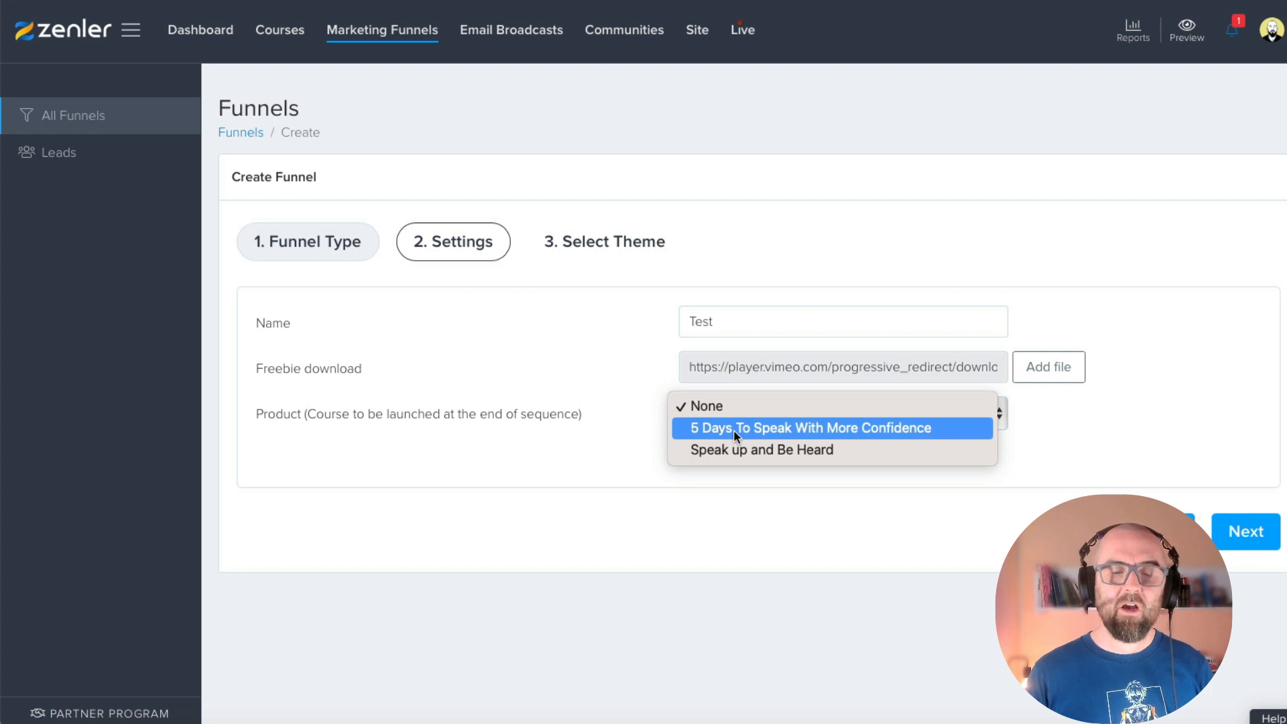
left_click(808, 428)
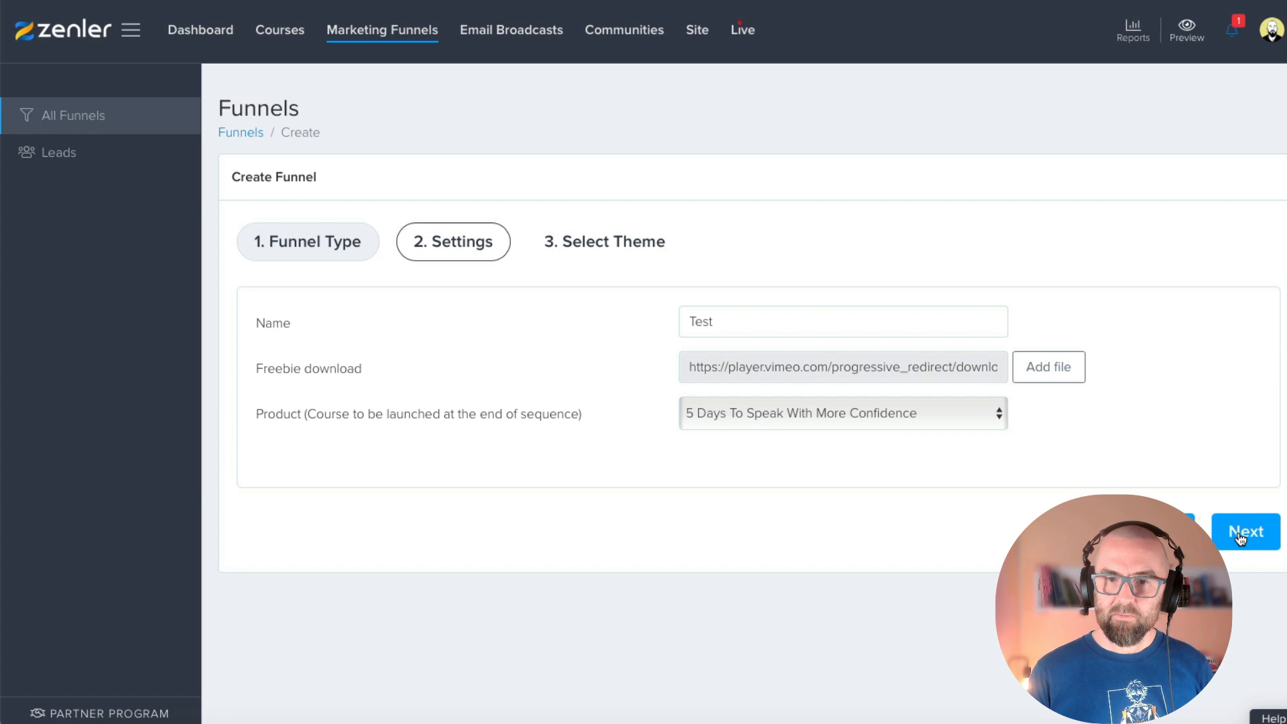
left_click(1245, 531)
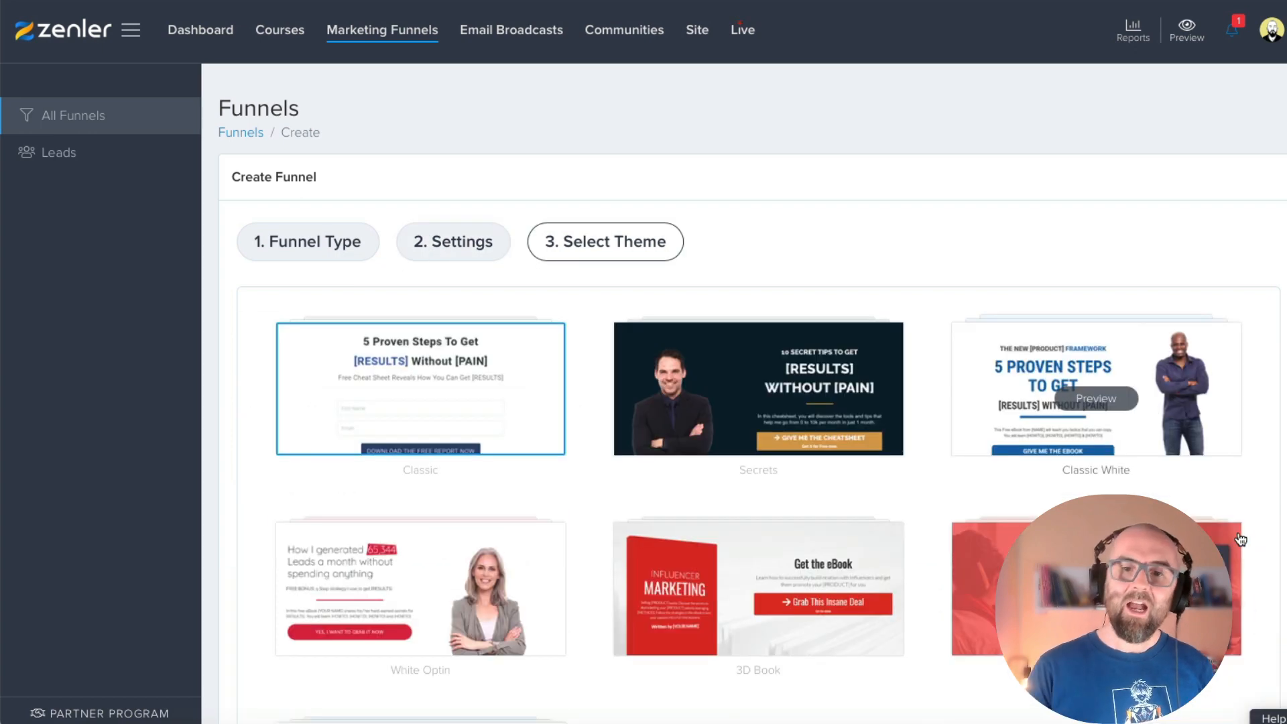
Step: Preview the Classic theme's optin and thank-you pages and finish creating the funnel with it
scroll("down", 3)
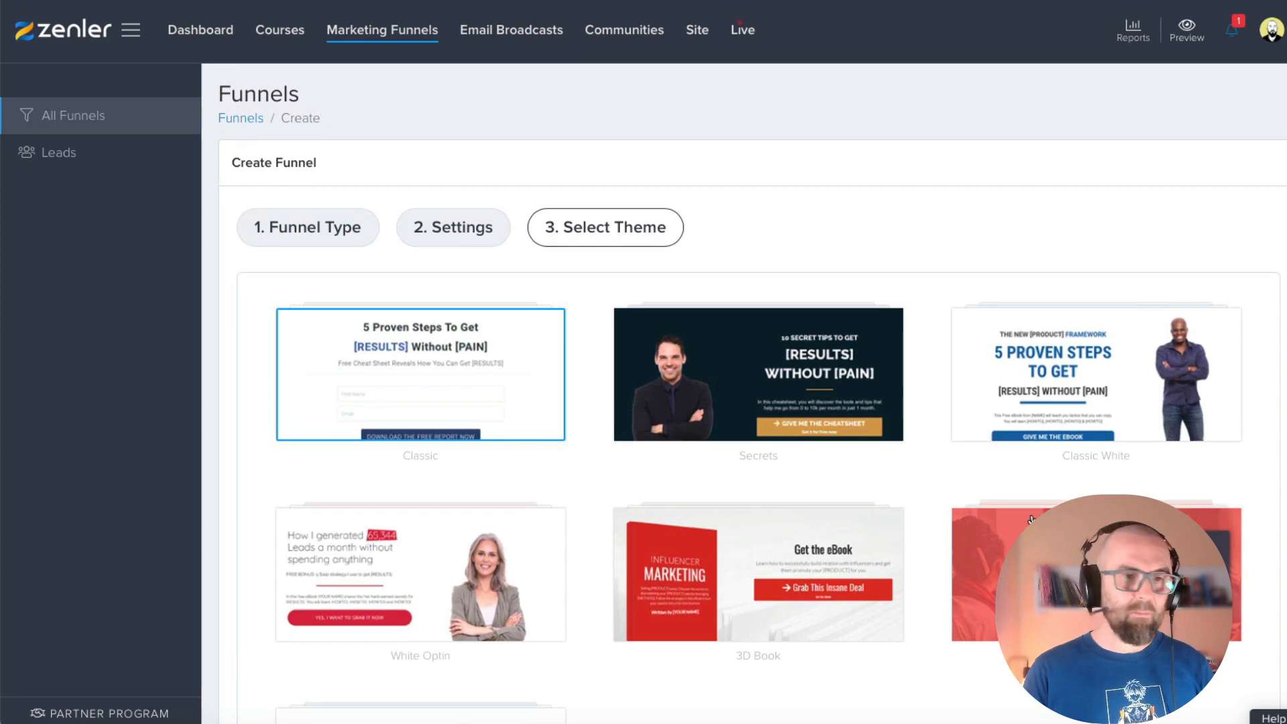
mouse_move(431, 359)
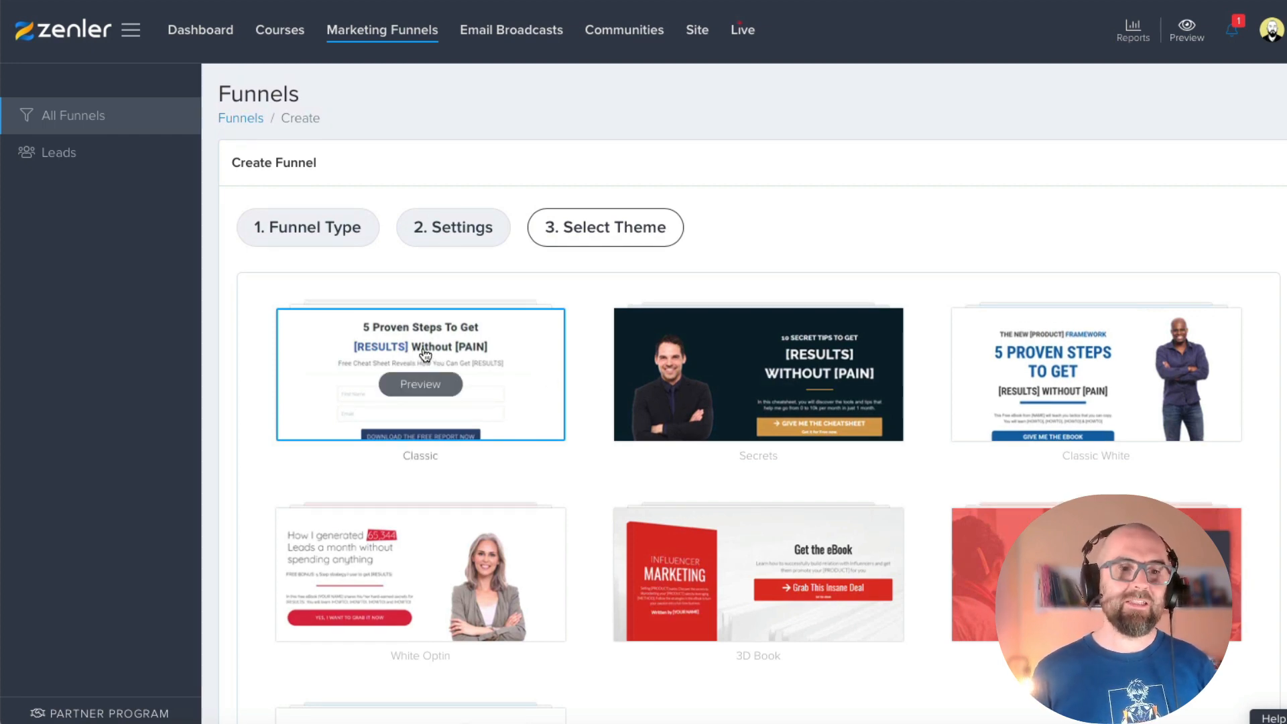
mouse_move(584, 454)
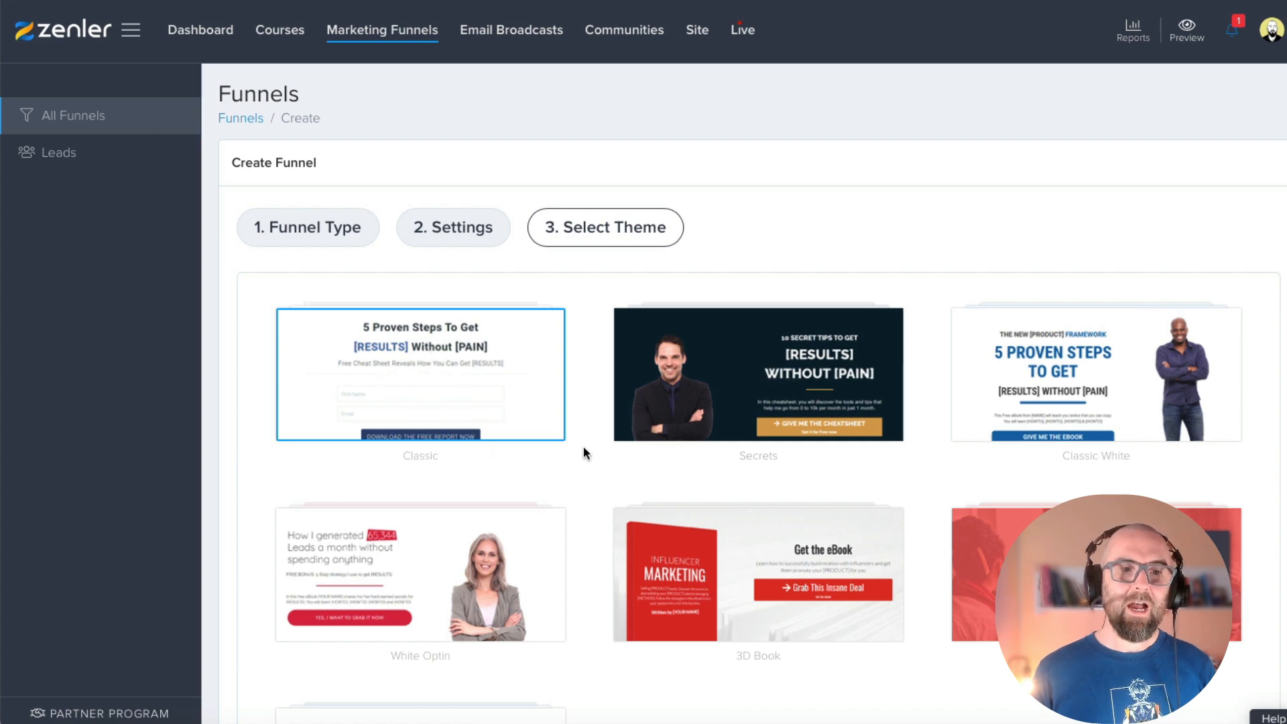
left_click(420, 373)
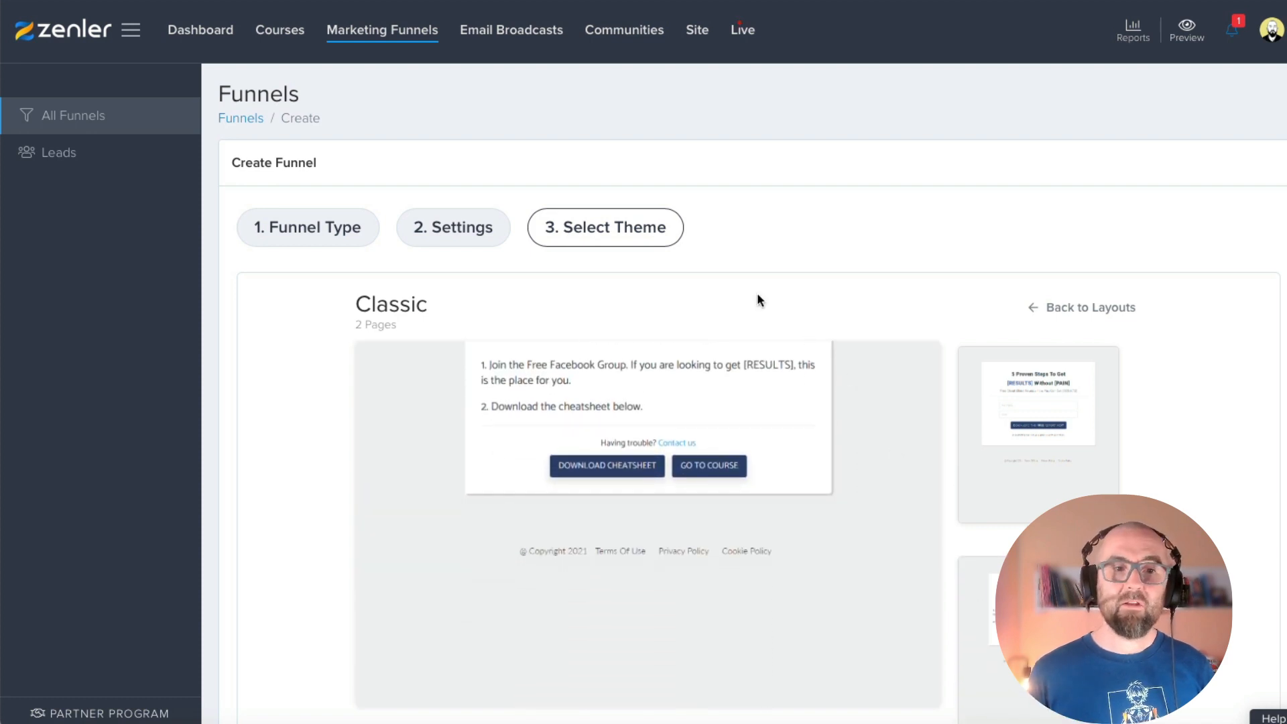
scroll("down", 3)
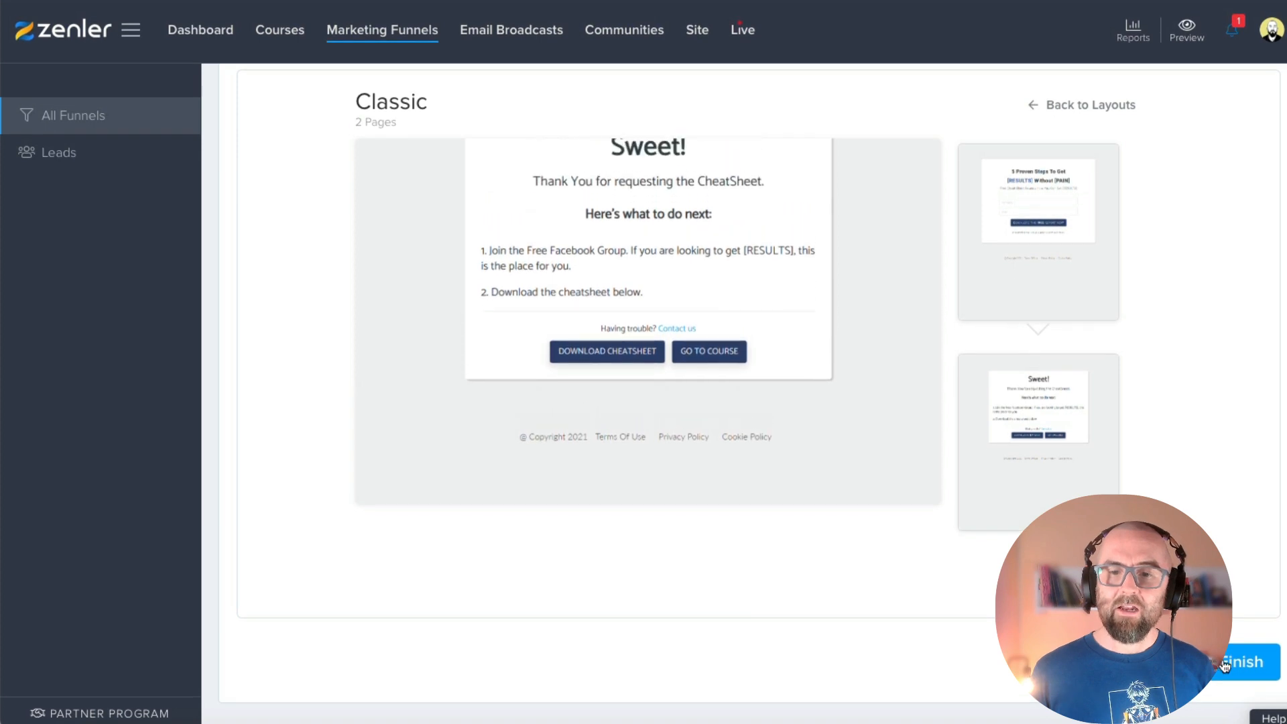
left_click(1244, 661)
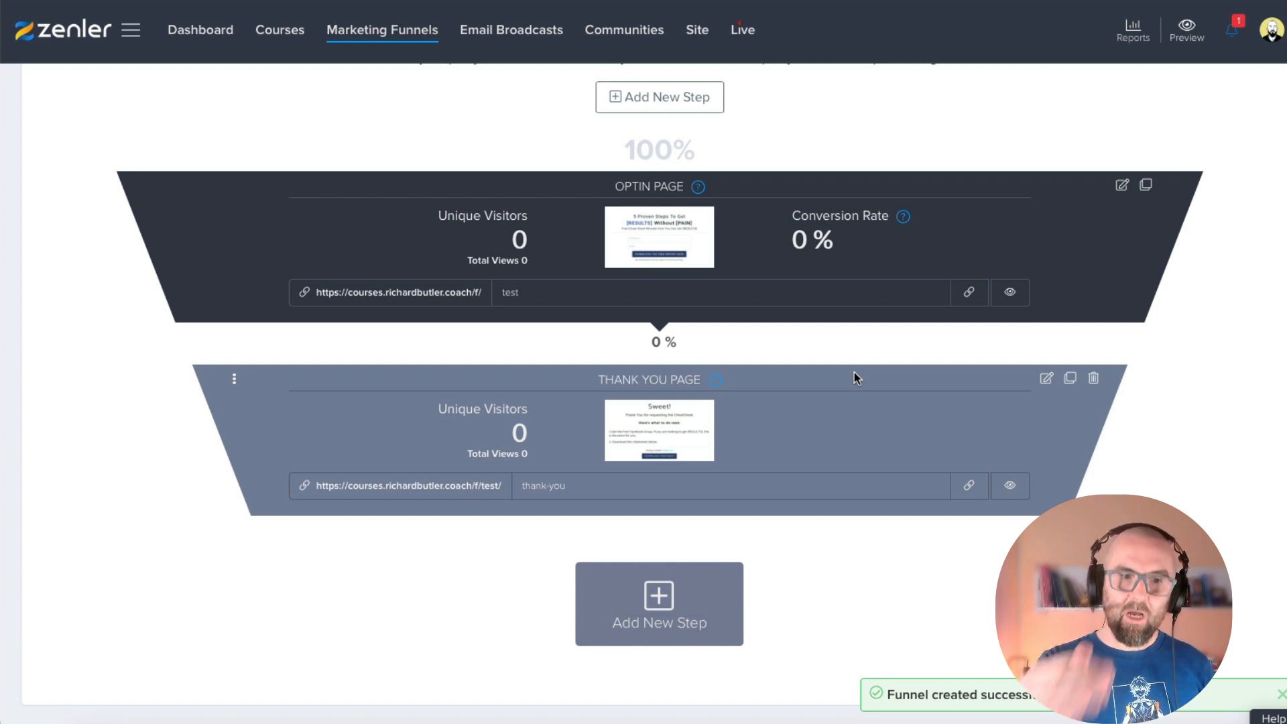
mouse_move(1121, 252)
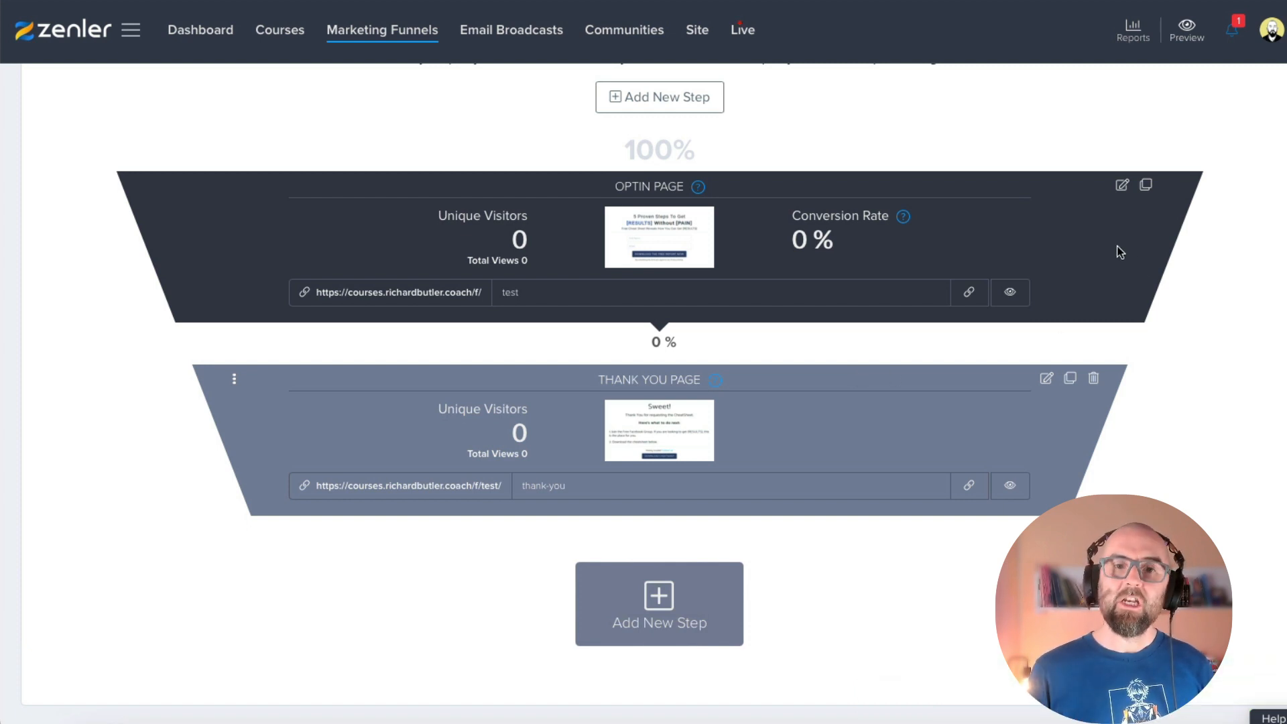
mouse_move(1121, 185)
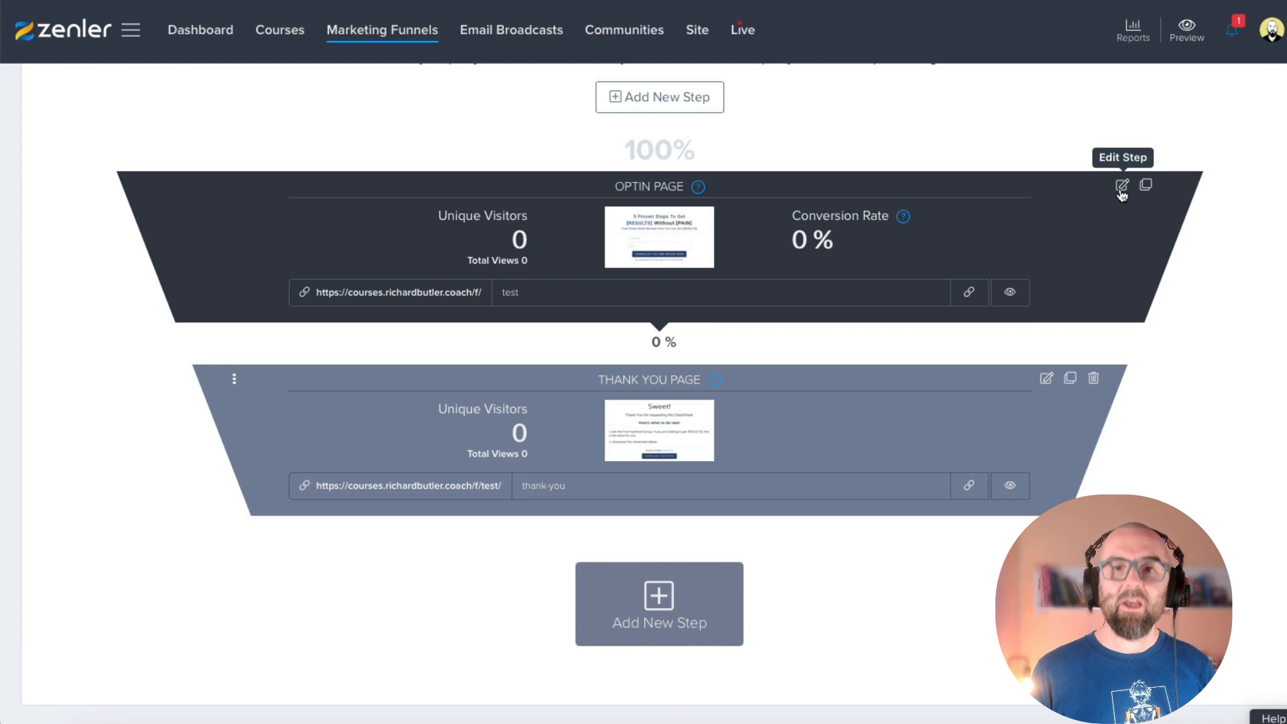
Step: Open the Optin Page step in the page editor
left_click(1122, 186)
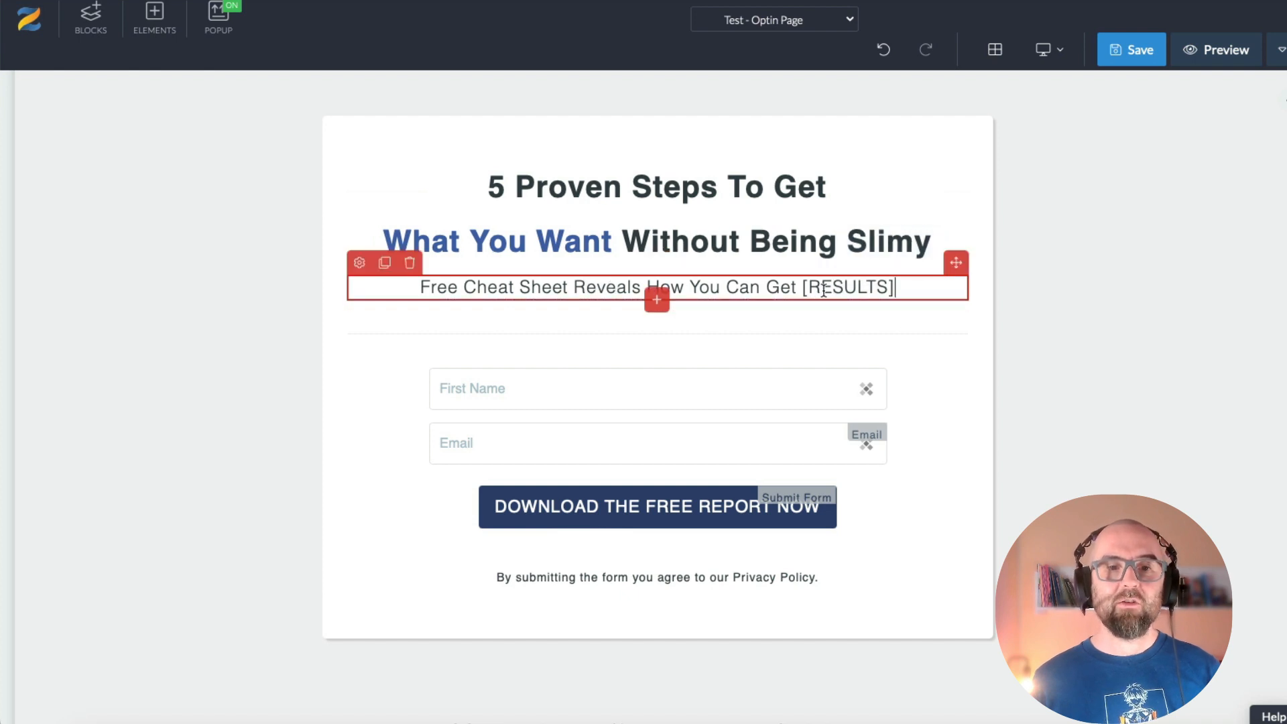
Step: Replace the subheadline's [RESULTS] placeholder with 'Everything You Want' and select the download button
type("Everything")
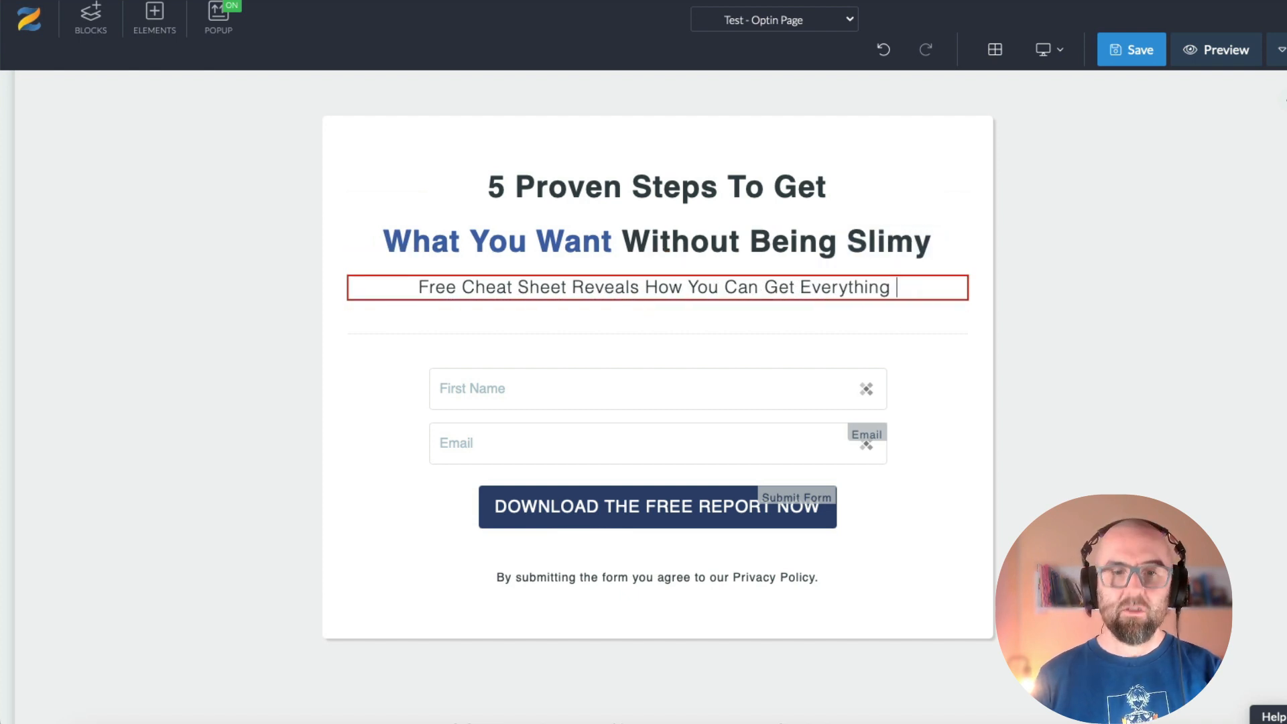
type("You Want")
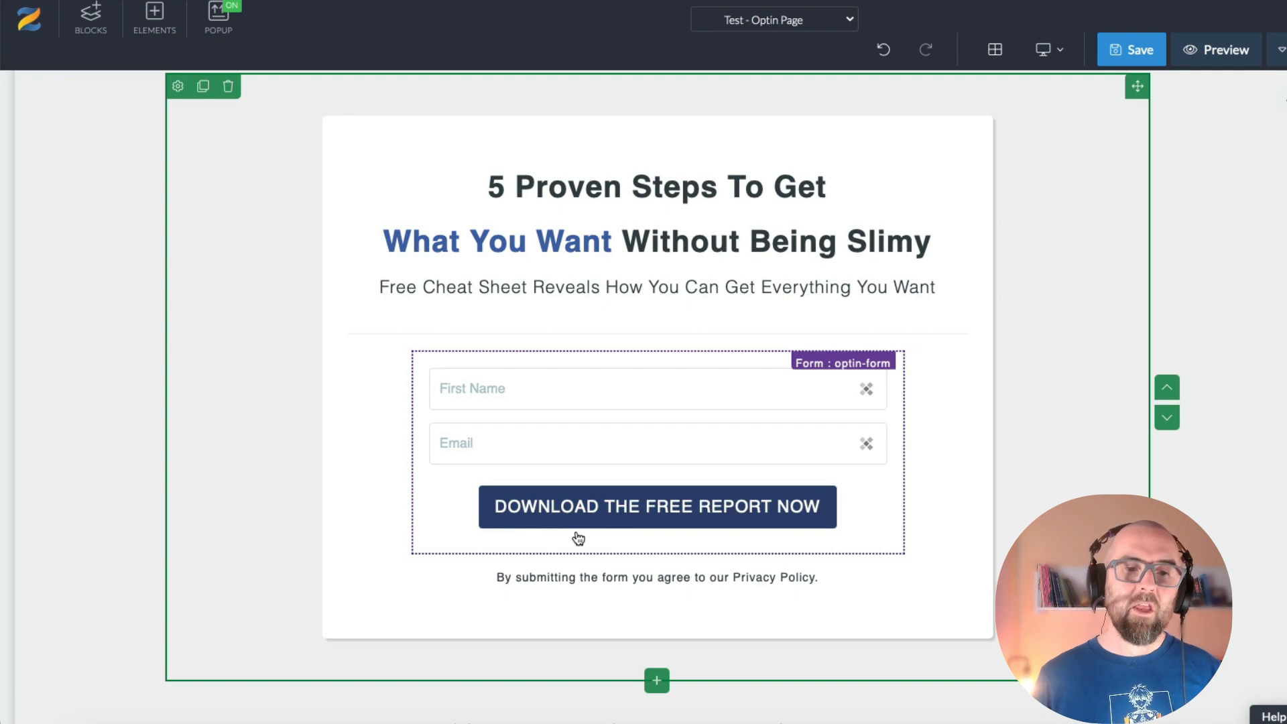
left_click(657, 507)
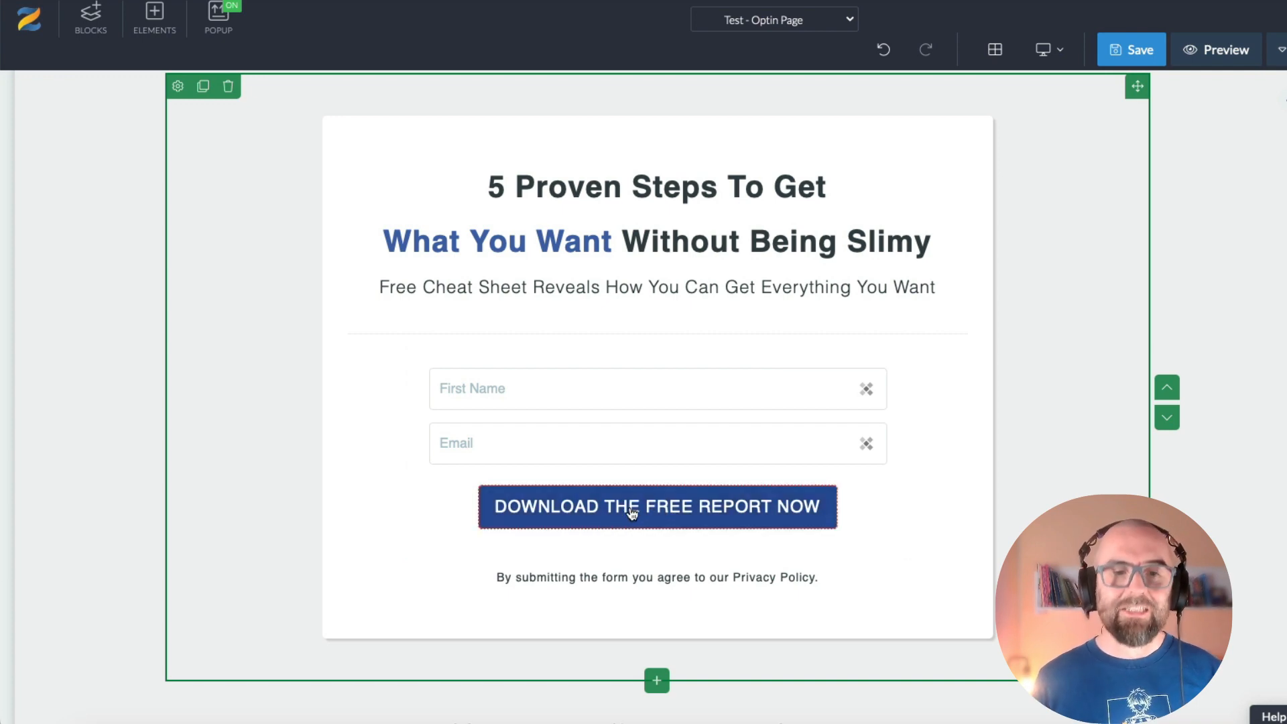
left_click(657, 507)
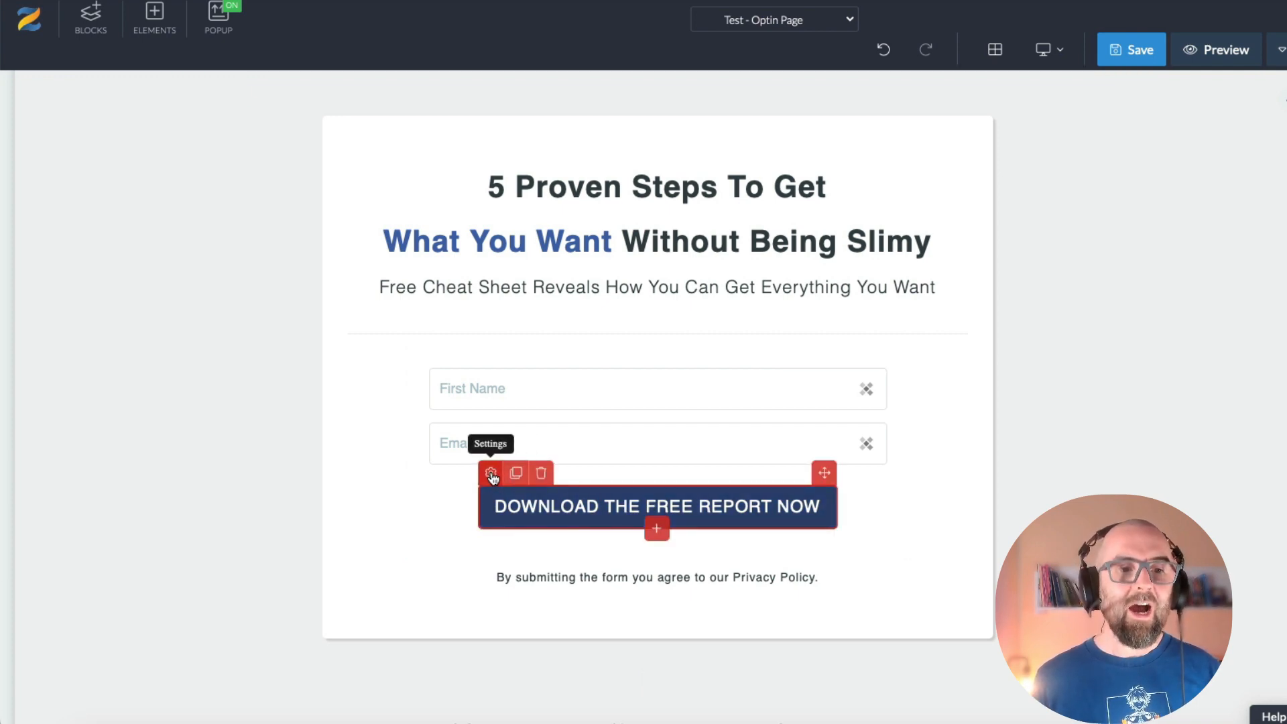
Step: Make the download button add subscribers to the 'pre-launch course' email list
left_click(491, 473)
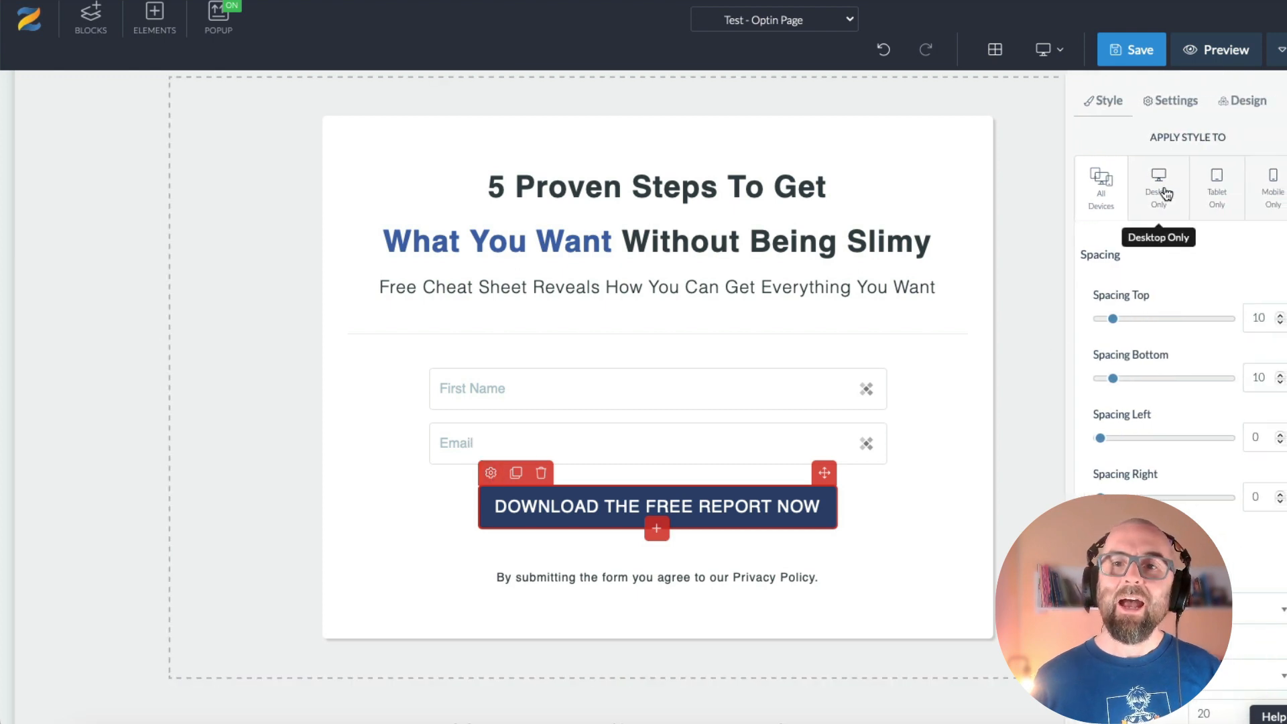
left_click(1177, 100)
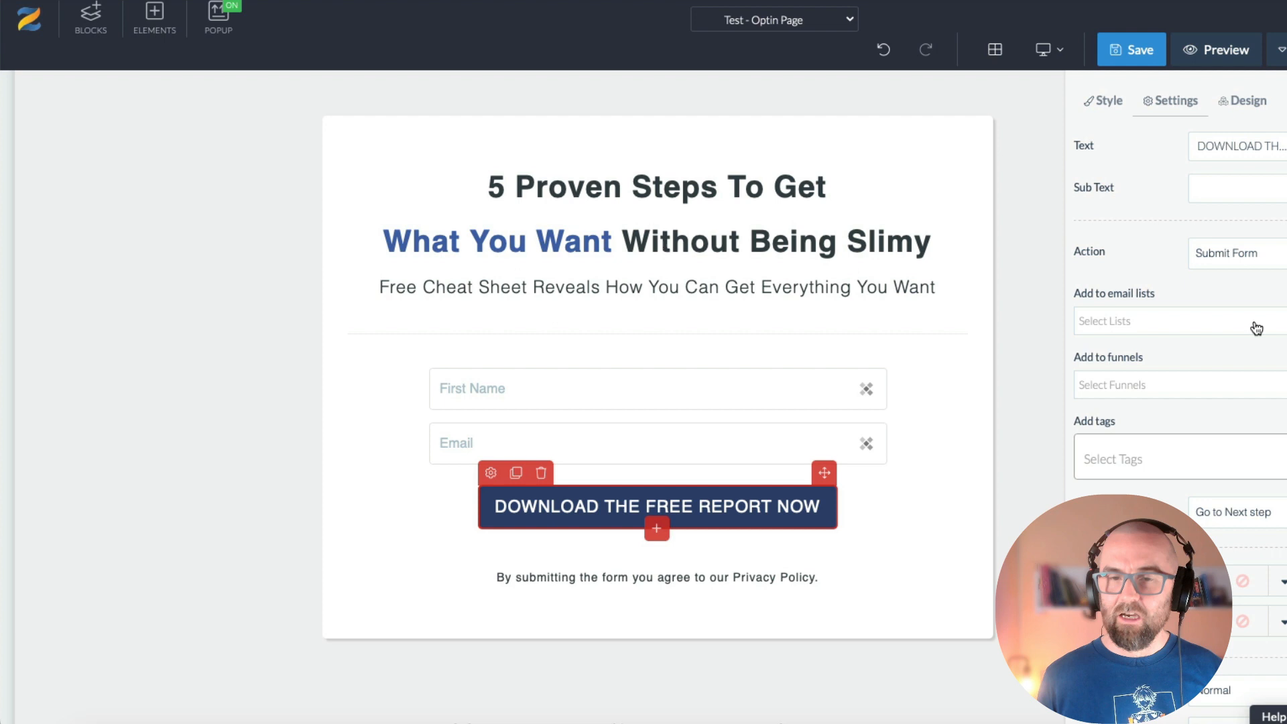
left_click(1175, 320)
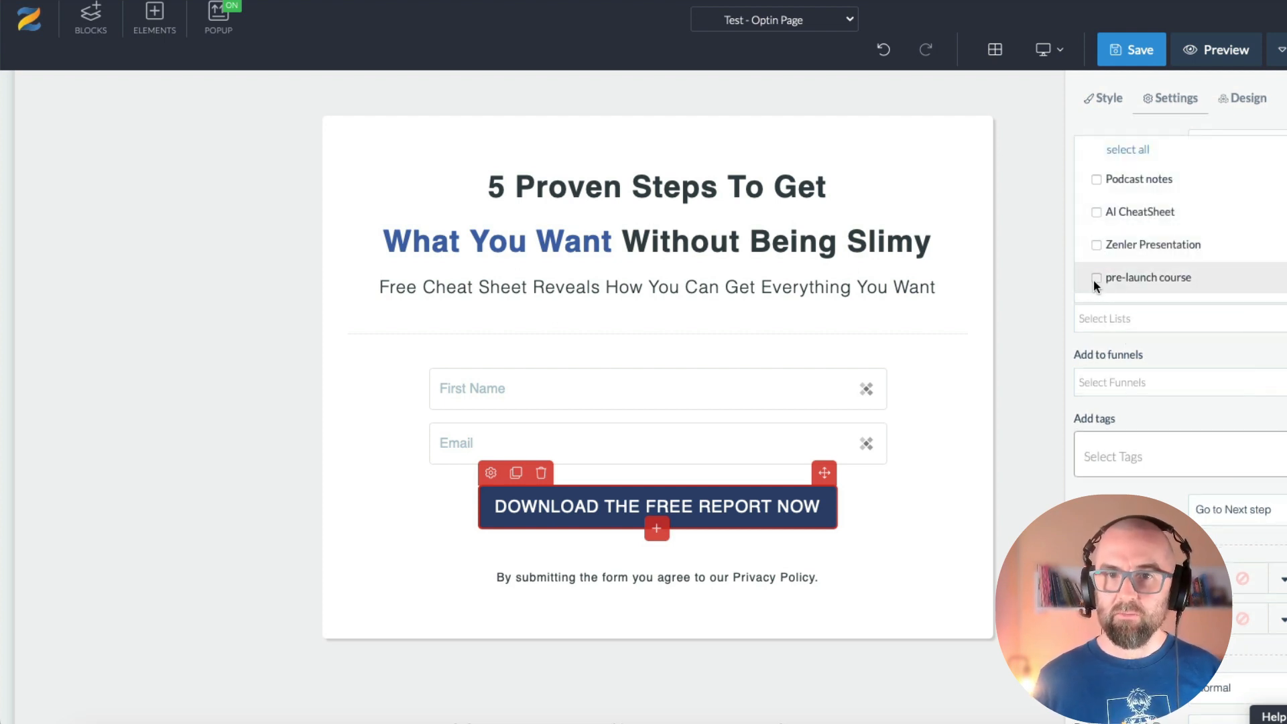
left_click(1097, 277)
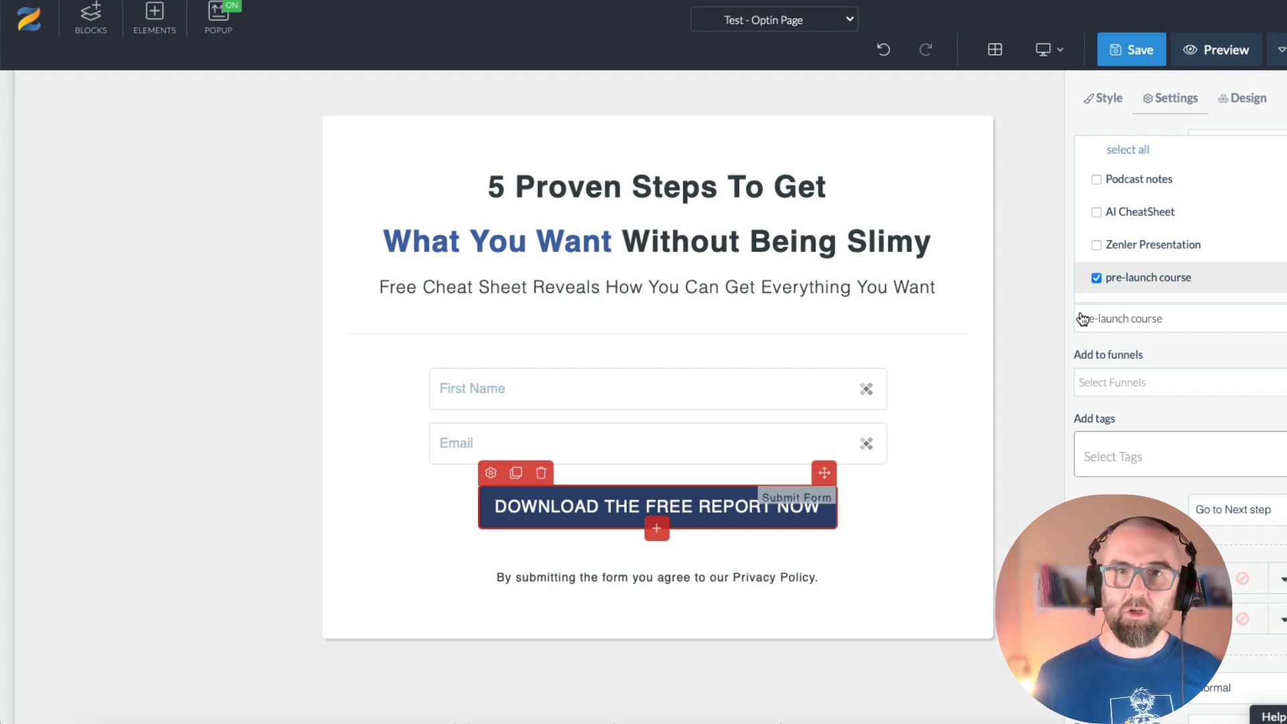
Step: Tag new subscribers 'new leads' and save the optin page
left_click(1173, 455)
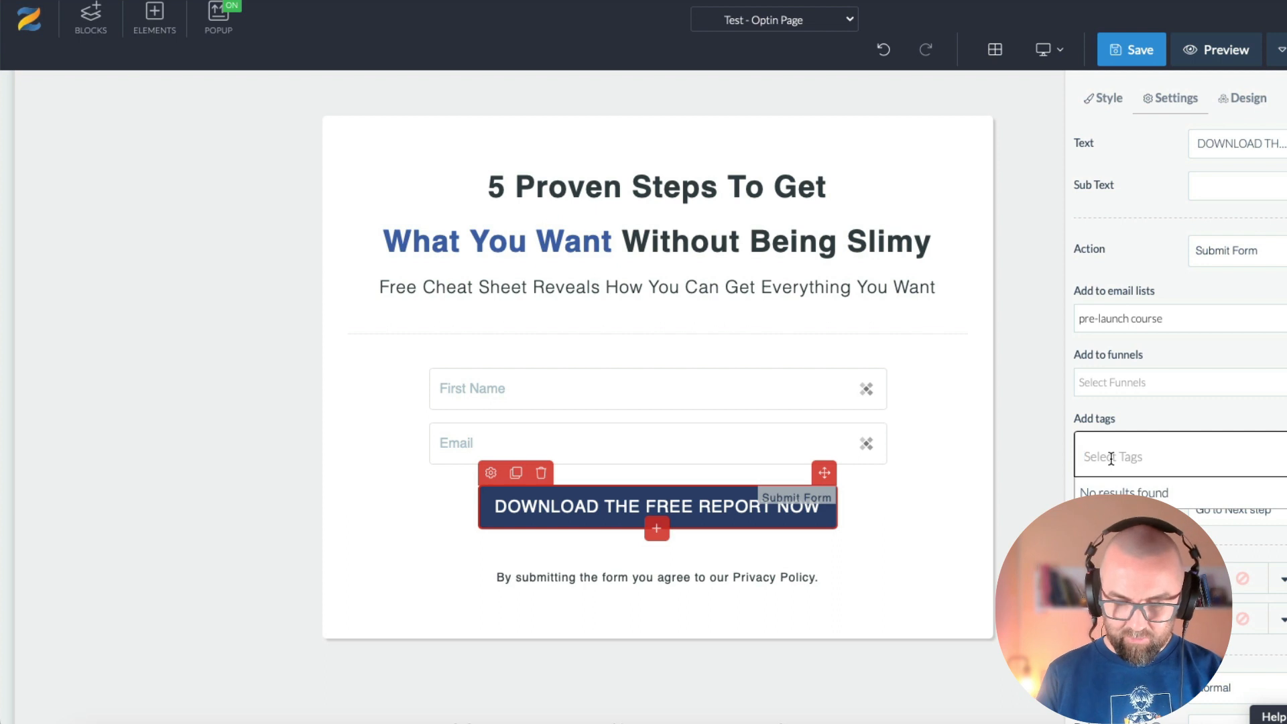
type("new leads")
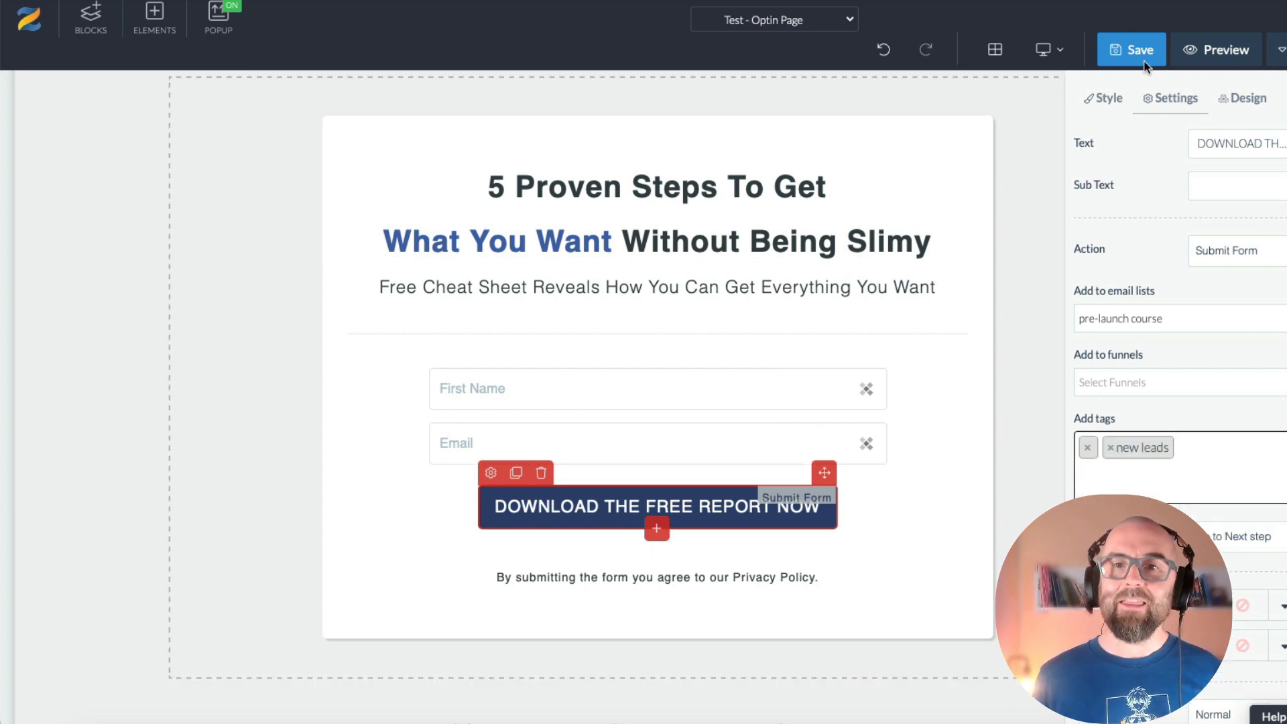
left_click(1131, 49)
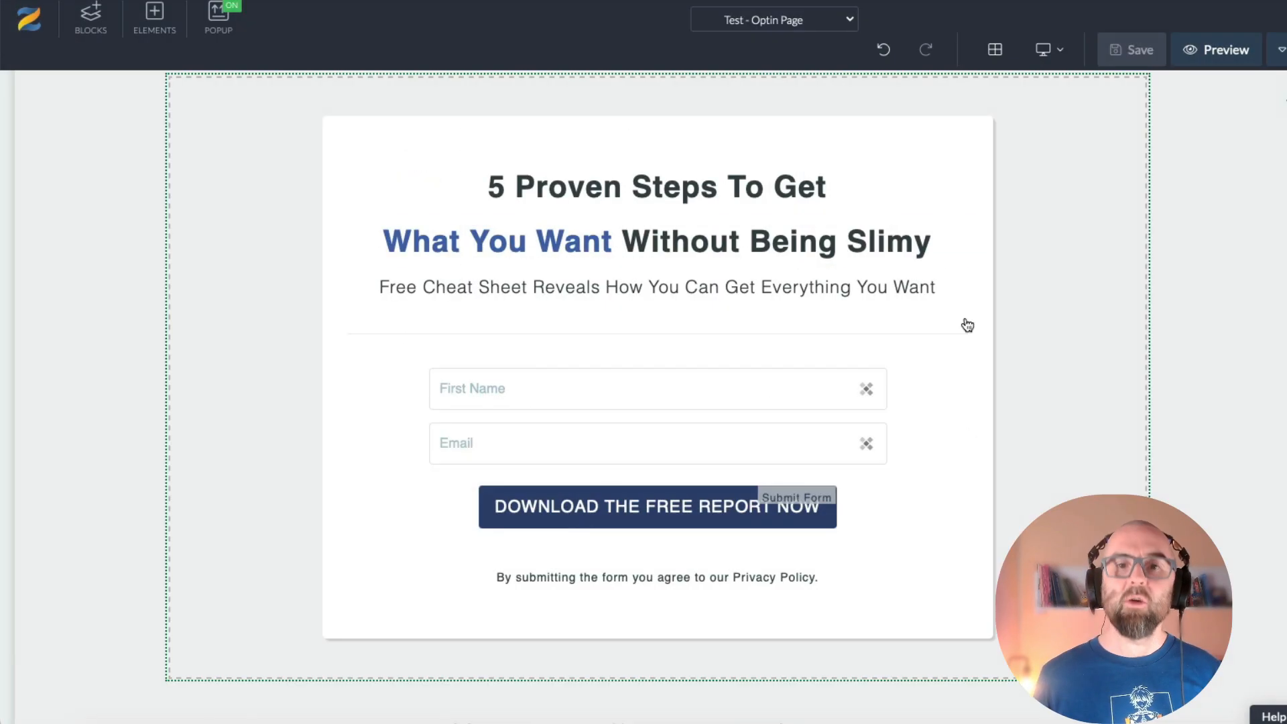
left_click(772, 19)
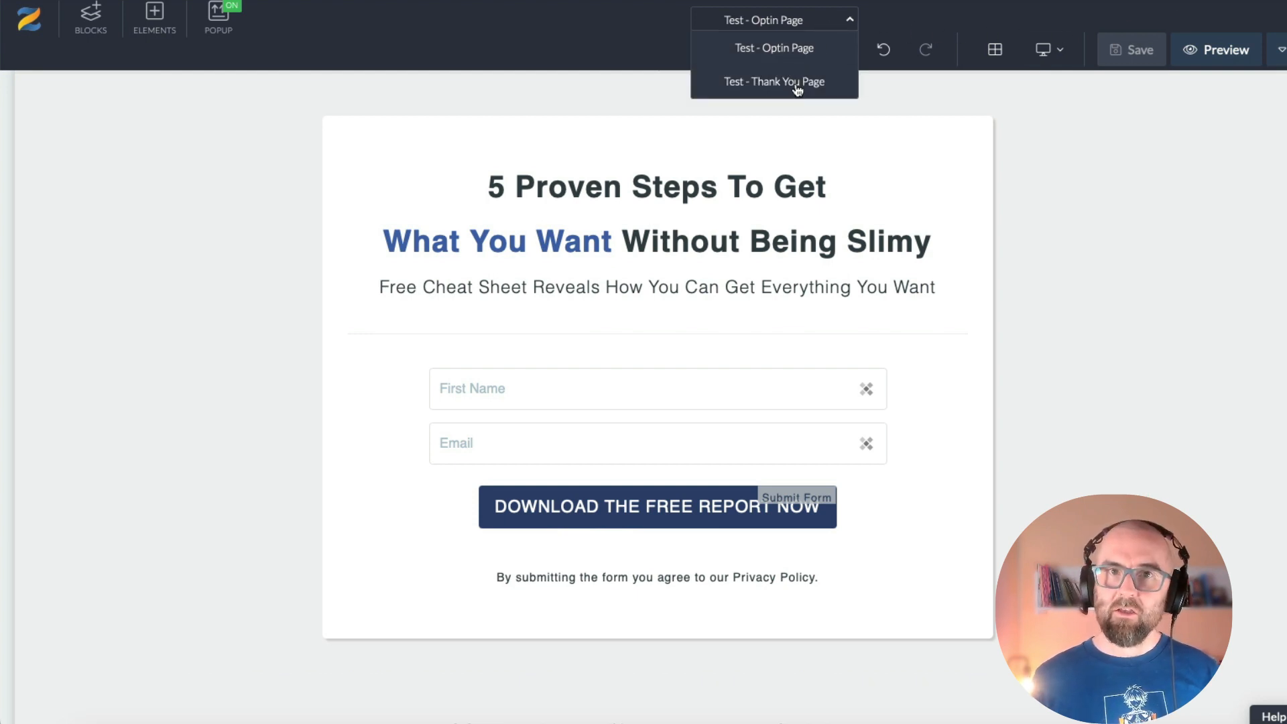
Step: Switch to the thank-you page and inspect the Download Cheatsheet button's link action
left_click(772, 82)
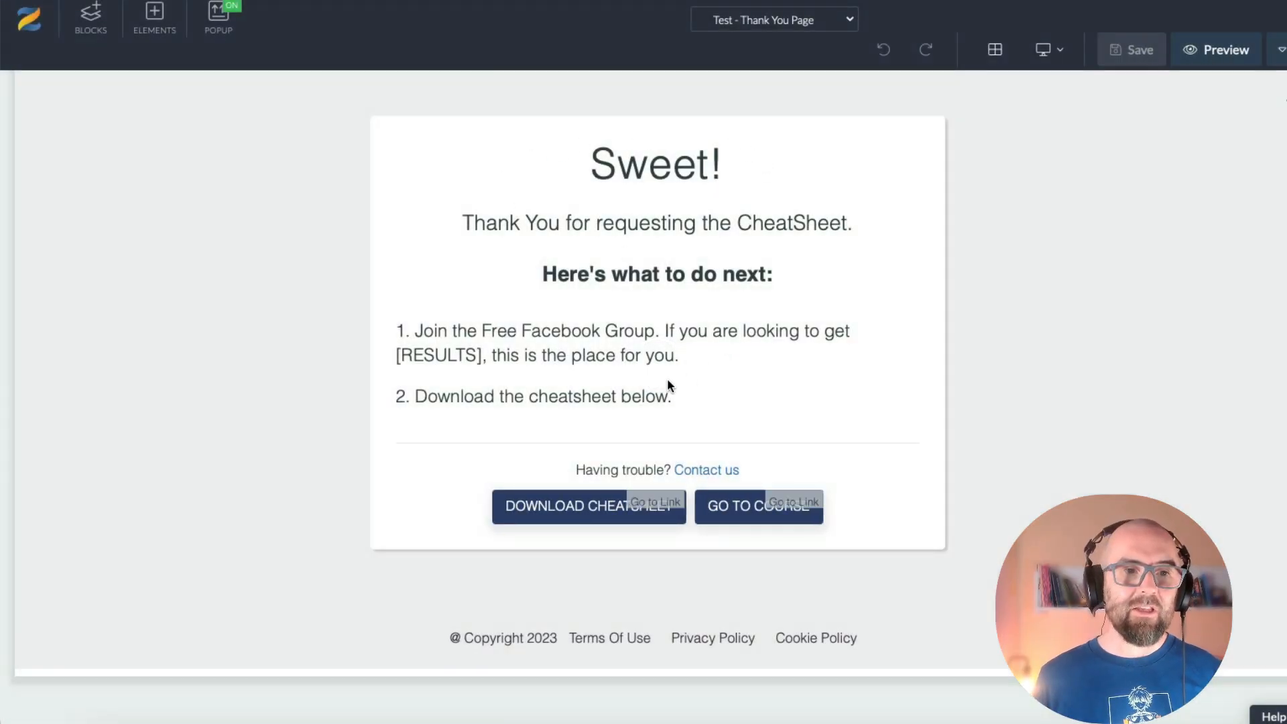
mouse_move(533, 337)
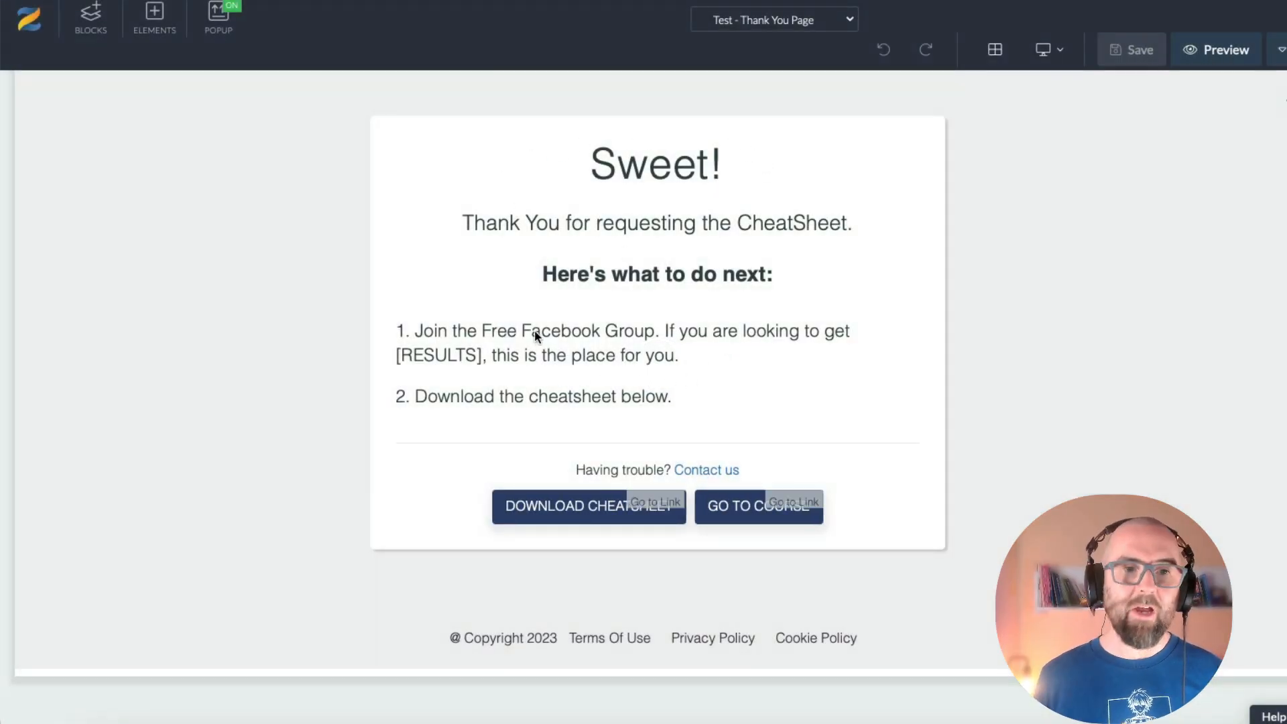
left_click(537, 343)
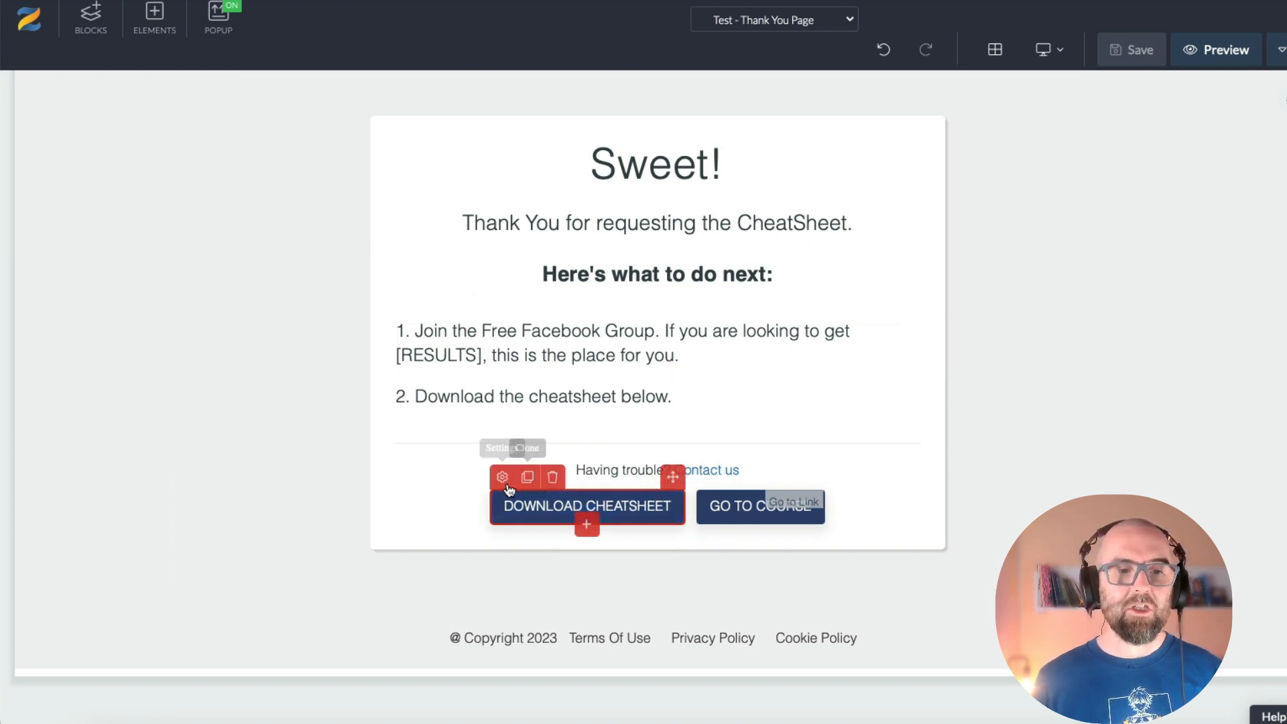
left_click(502, 477)
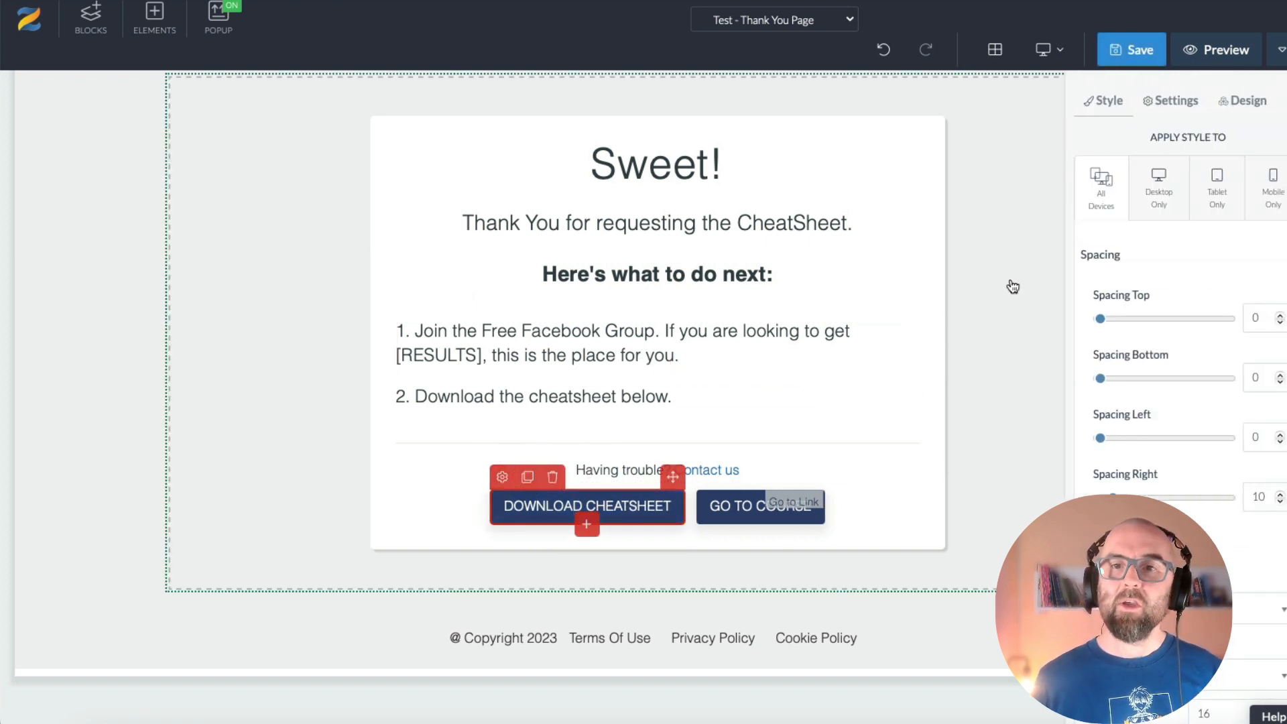
left_click(1177, 99)
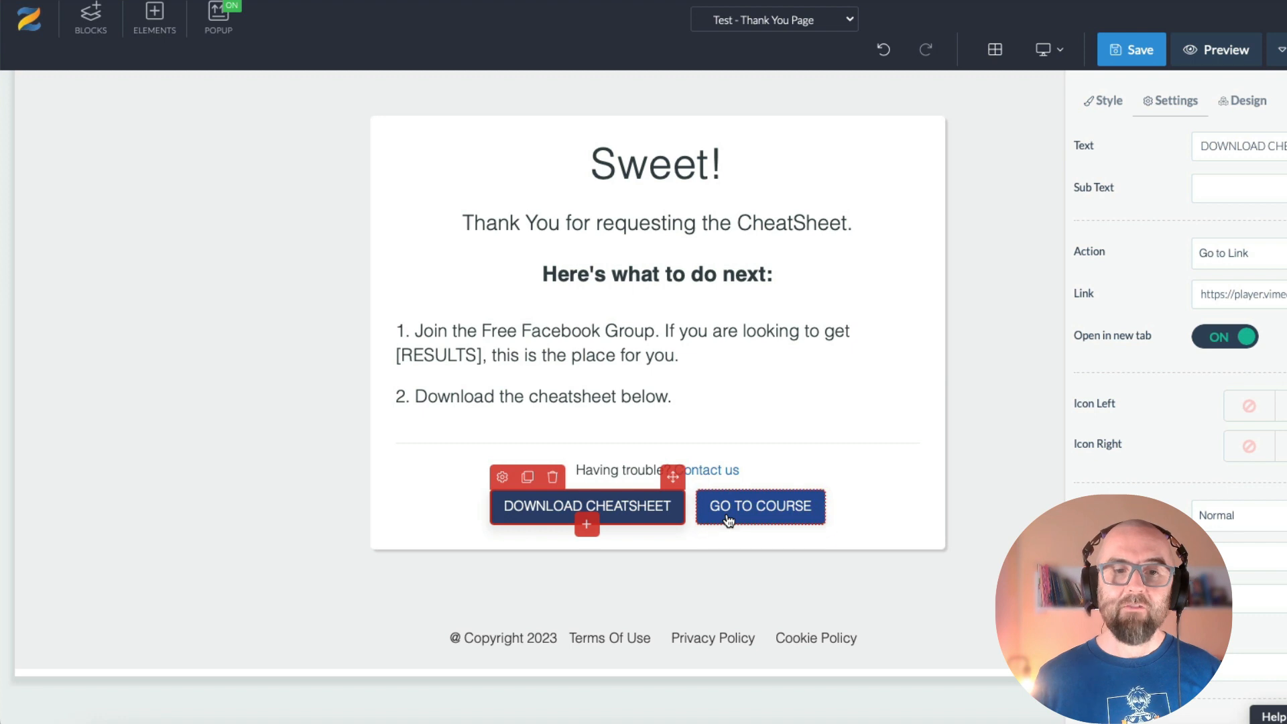
Step: Inspect the go to course button's settings and open the page's SEO settings
left_click(760, 505)
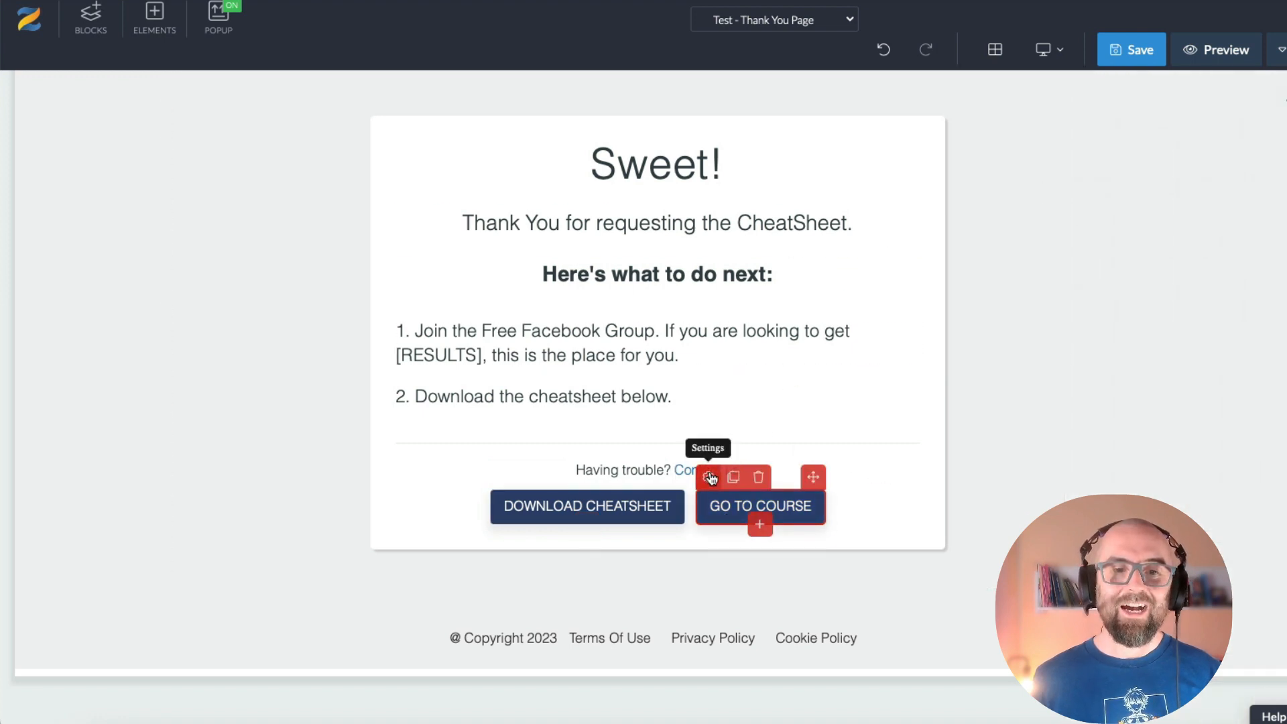
left_click(708, 476)
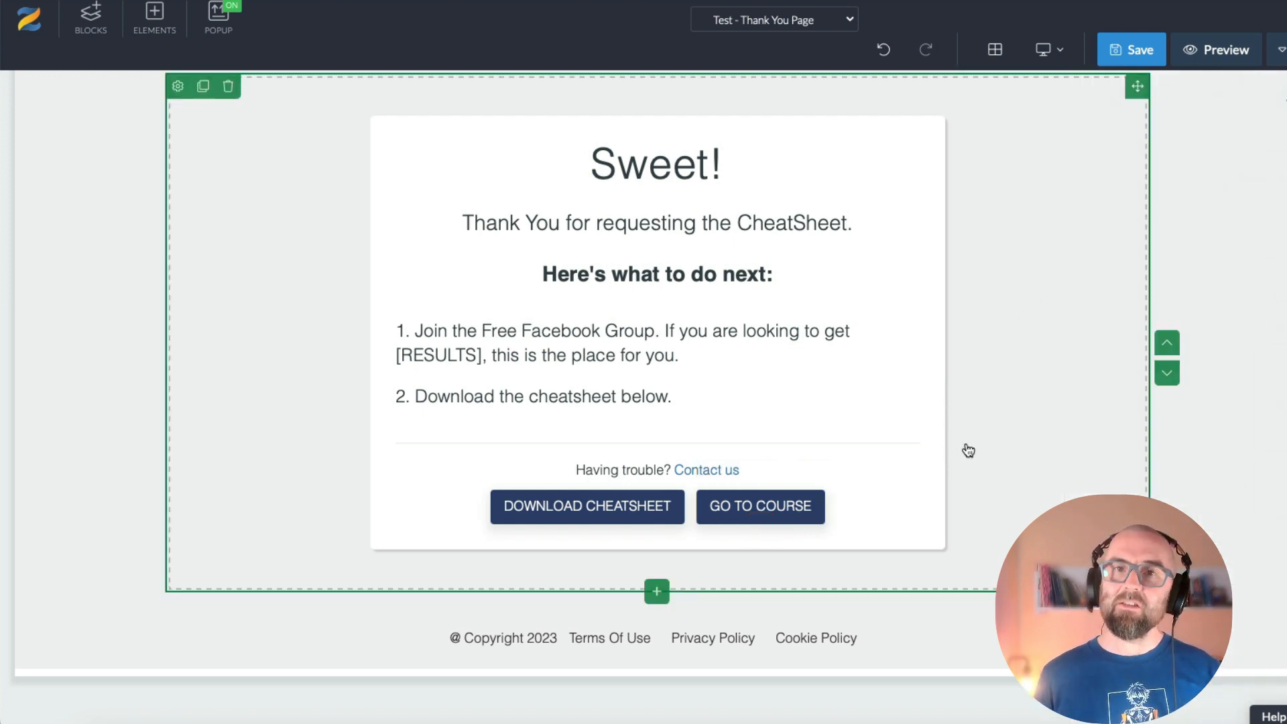
left_click(1131, 49)
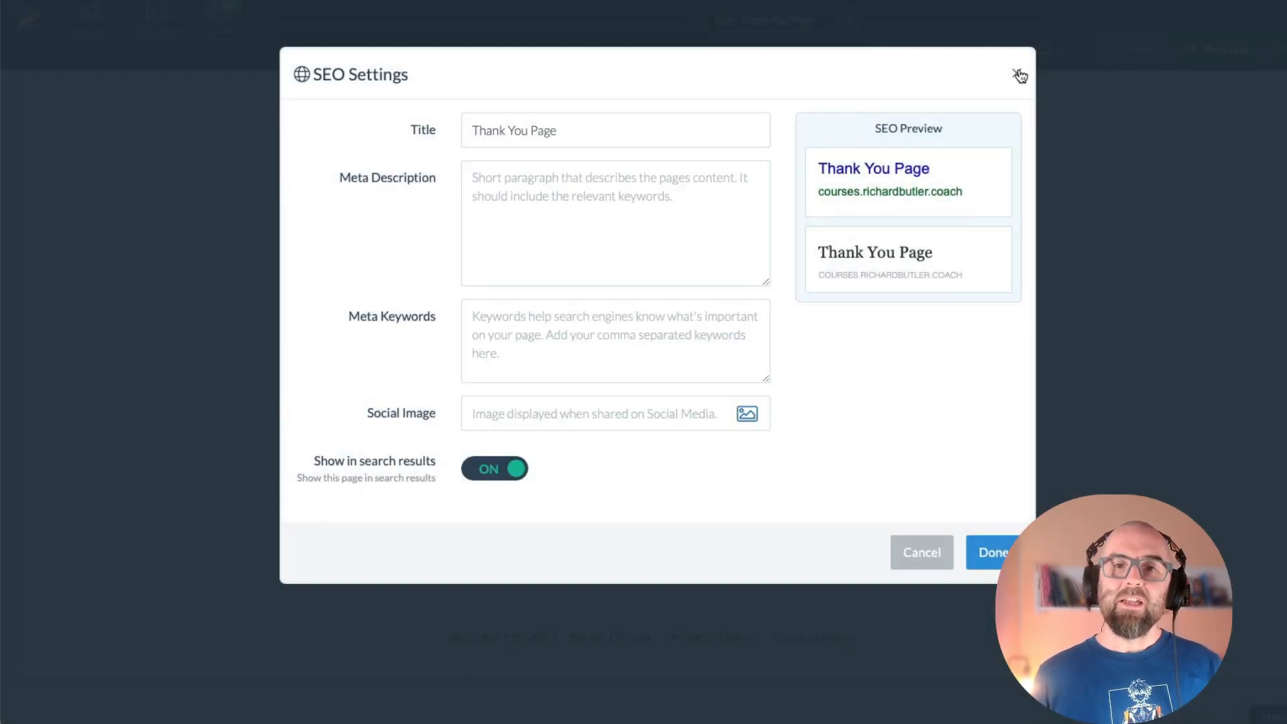
Step: Close the SEO settings and preview the optin page as visitors see it
left_click(1020, 74)
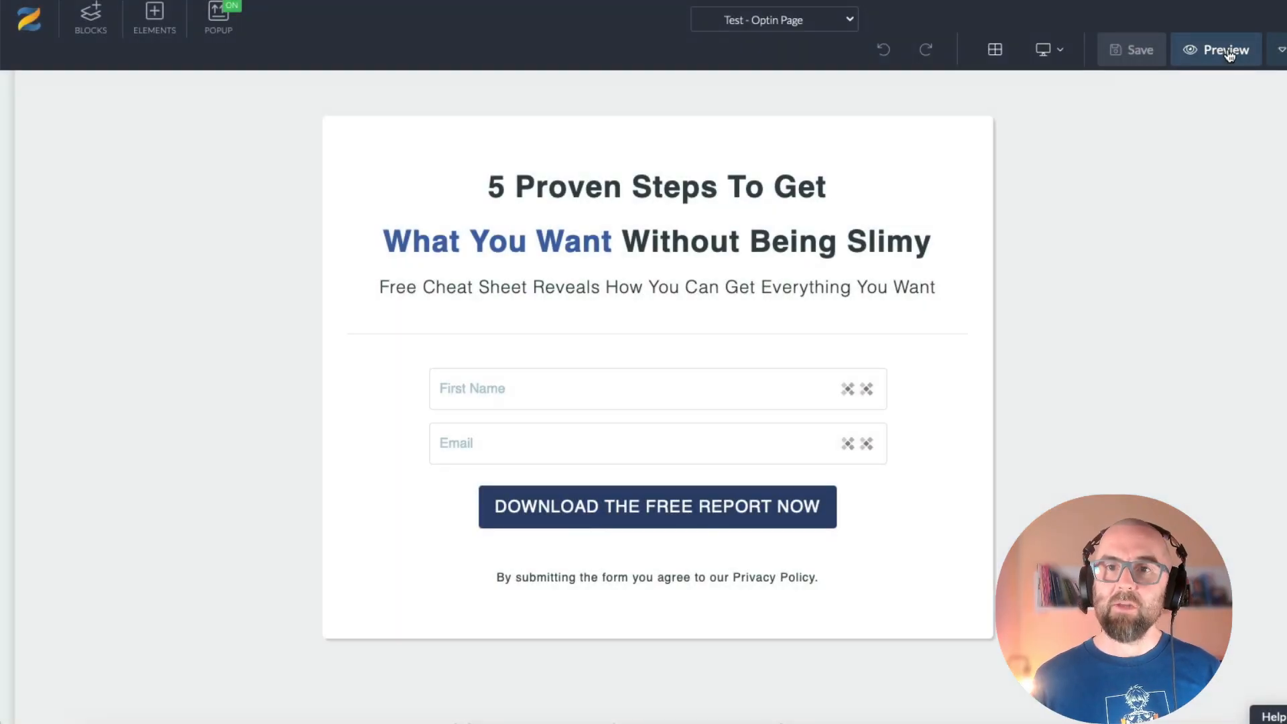
left_click(1224, 49)
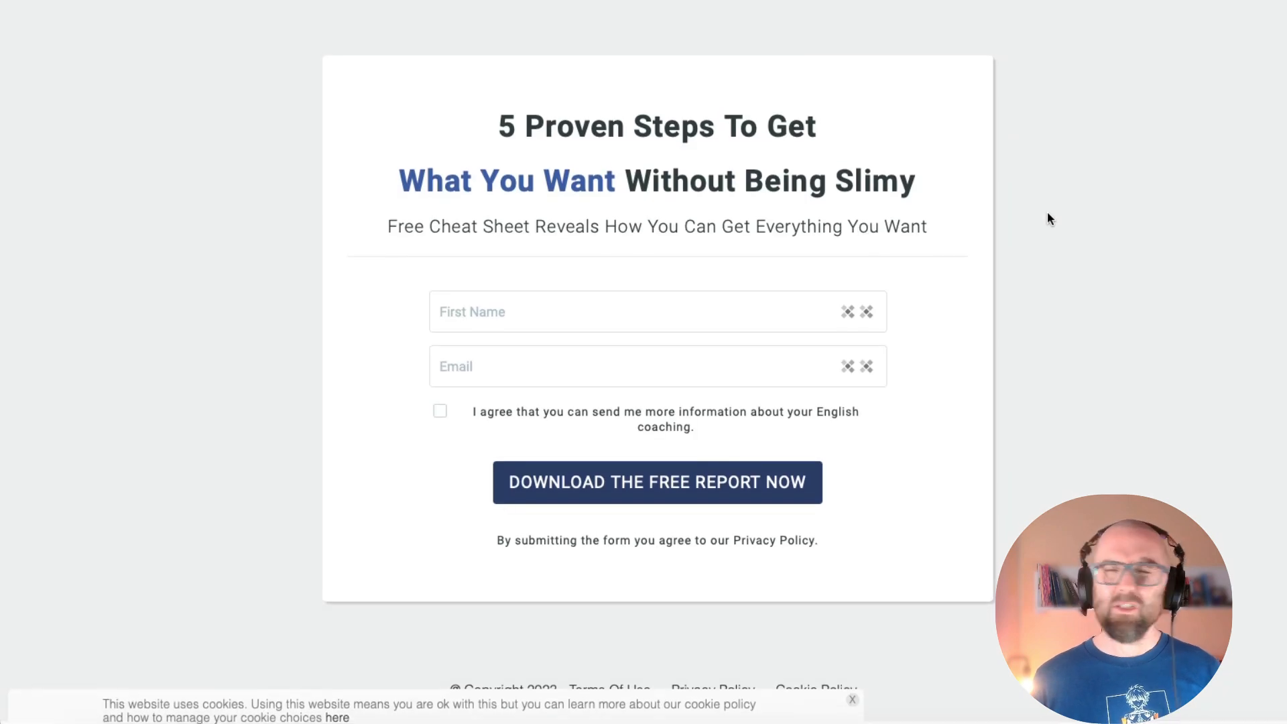
mouse_move(954, 143)
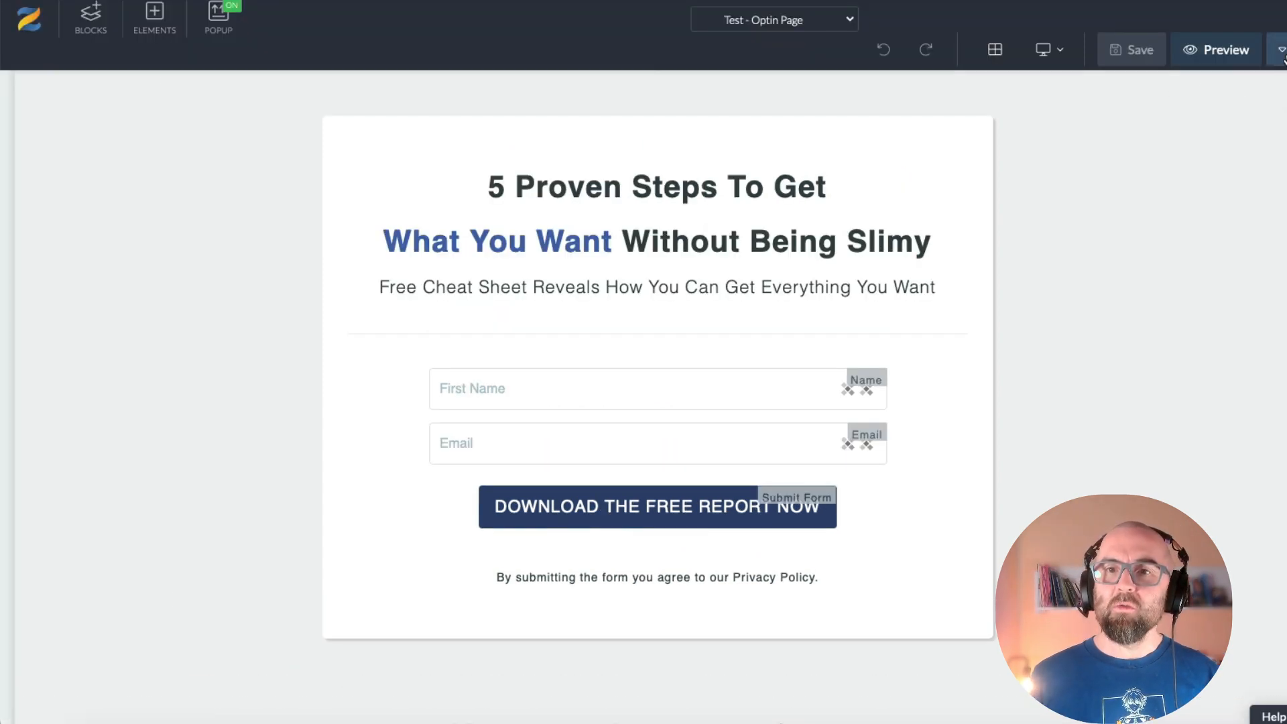
Step: Return from the page editor to the funnel, then go to Email Broadcasts
left_click(1281, 49)
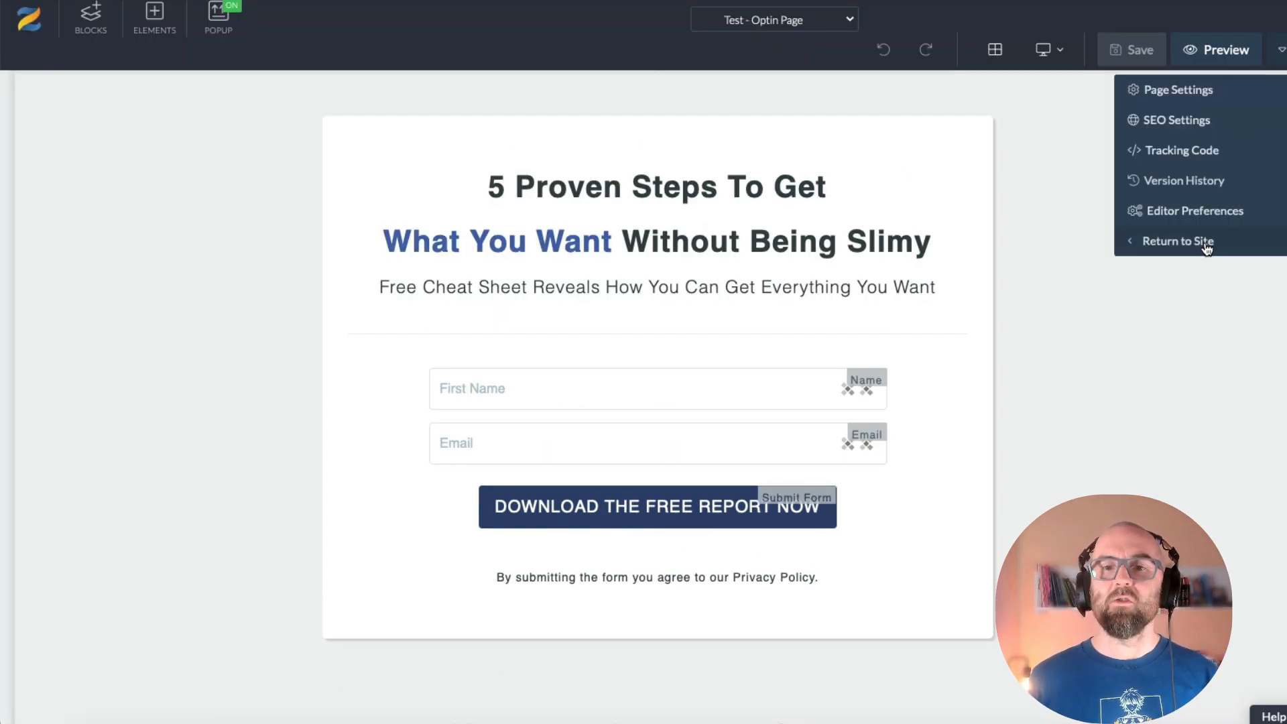
left_click(1178, 241)
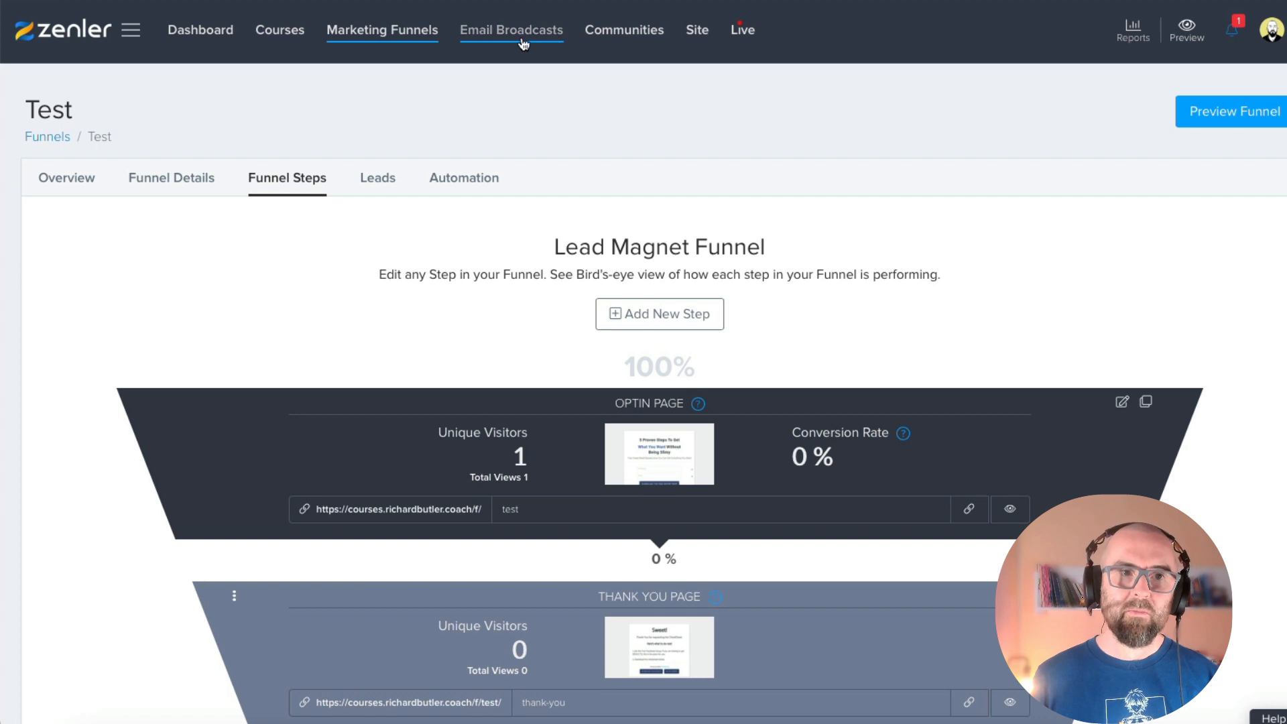
left_click(511, 30)
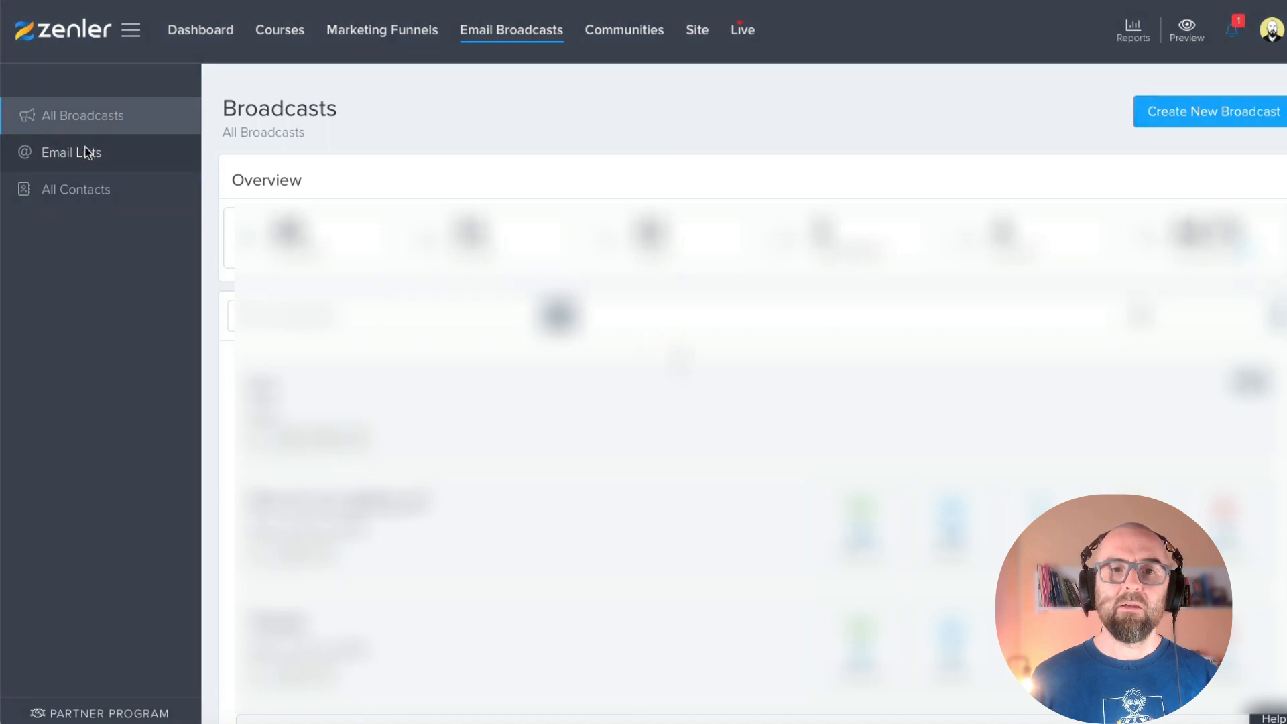
Step: Under Email Lists, create a list named 'testlist', then go back to the Test funnel
left_click(72, 152)
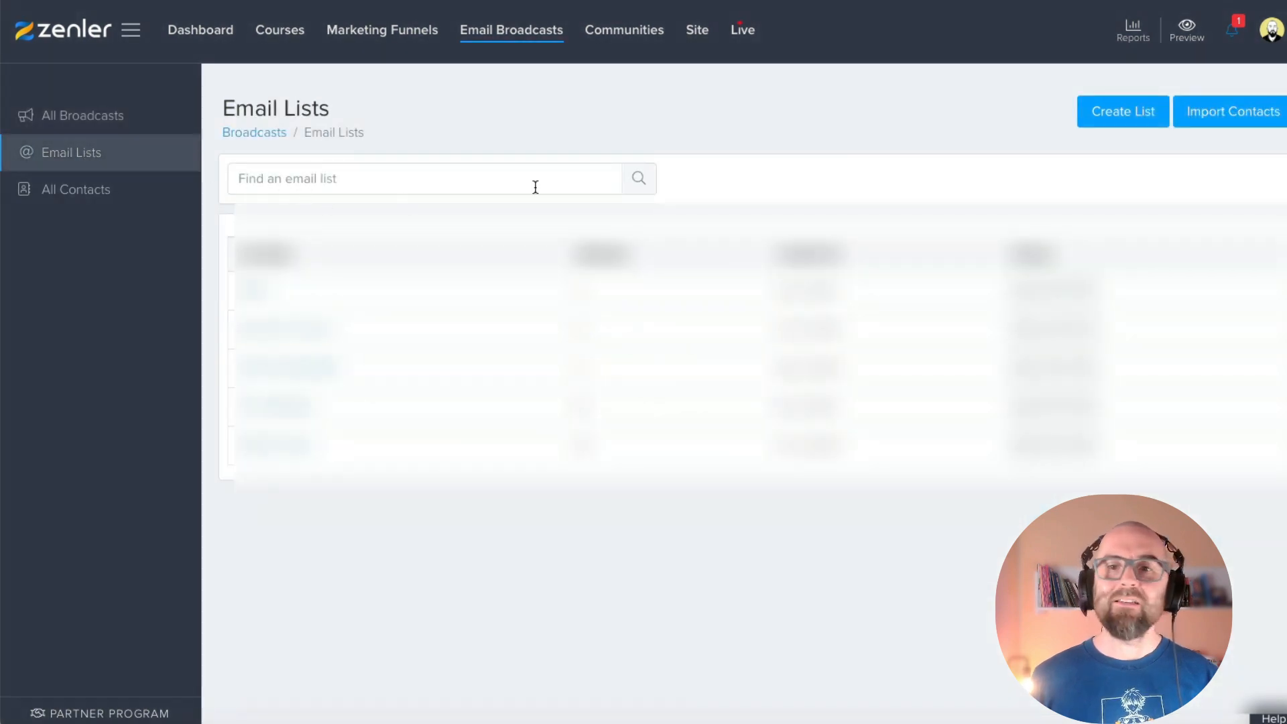
left_click(1123, 111)
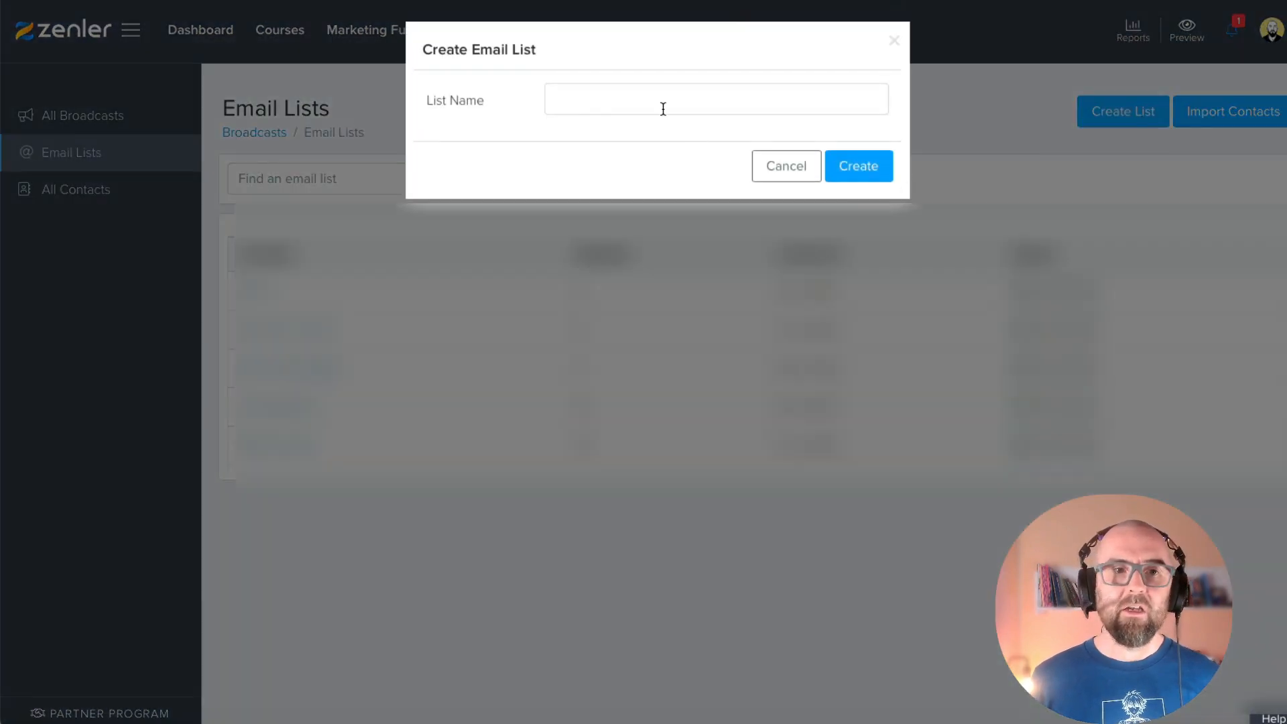
type("testlist")
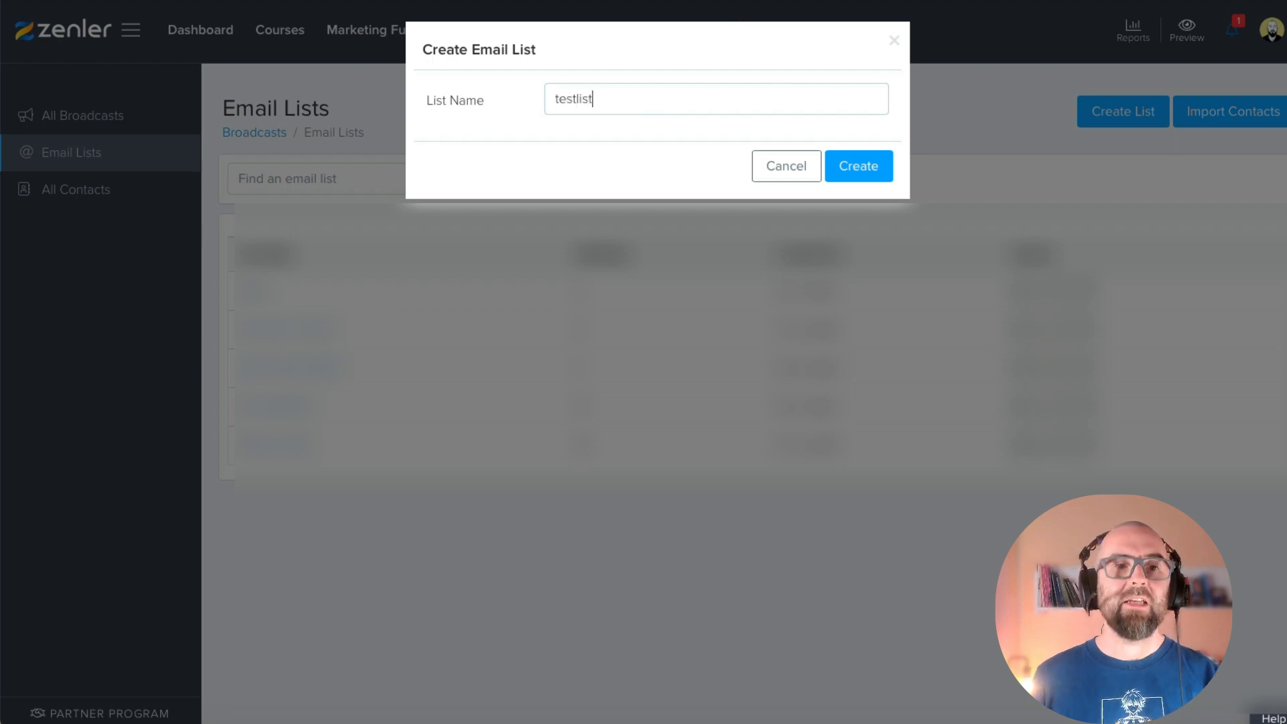
left_click(859, 166)
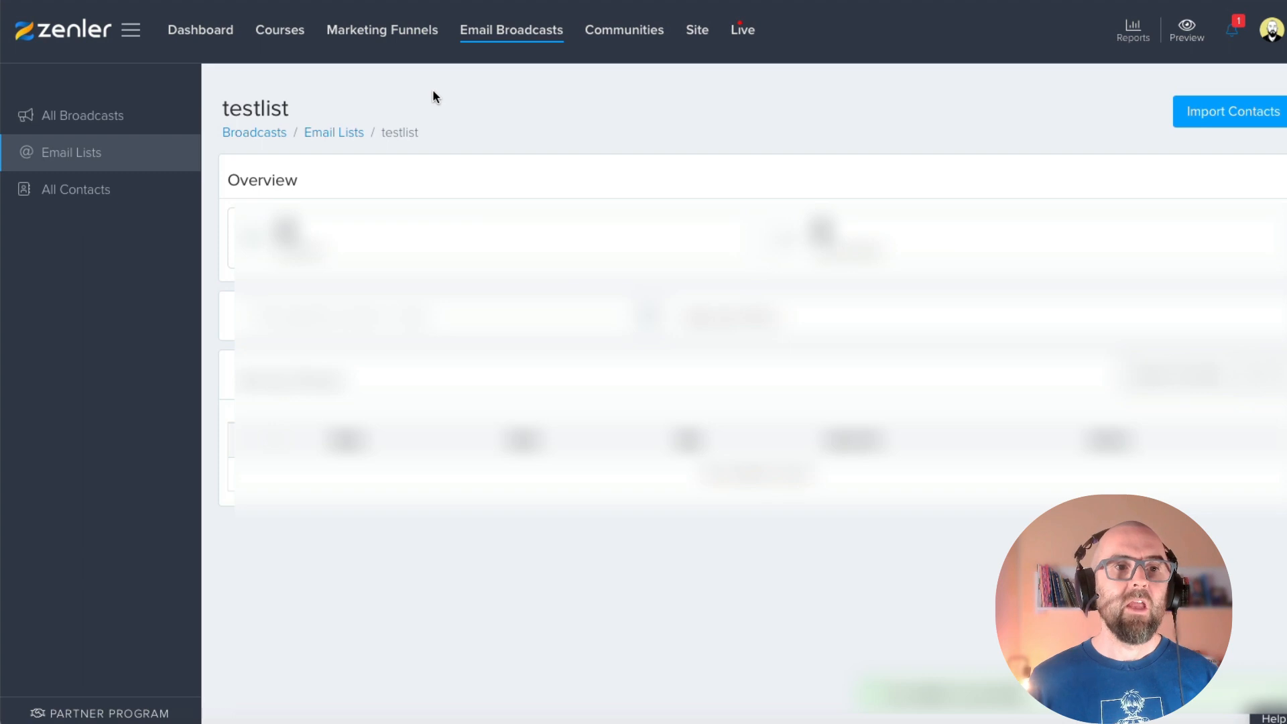
left_click(382, 30)
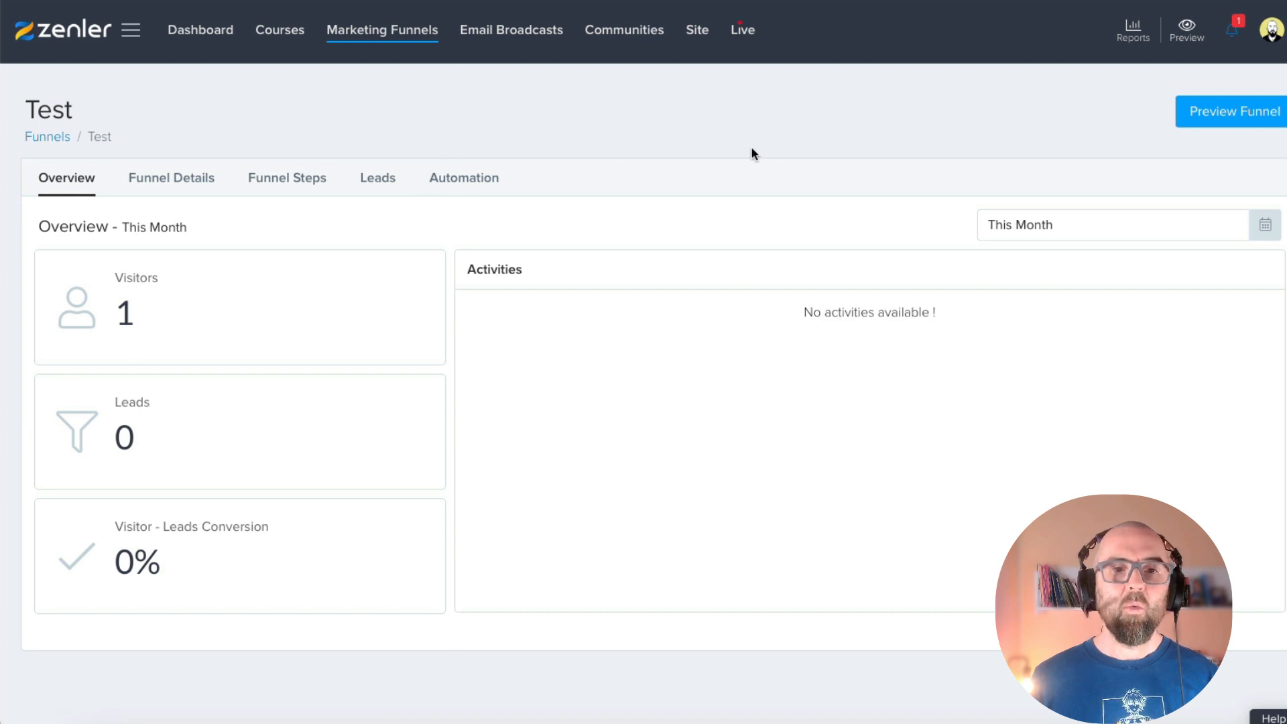
Step: Open the Test funnel's Optin Page step in the page editor
left_click(286, 177)
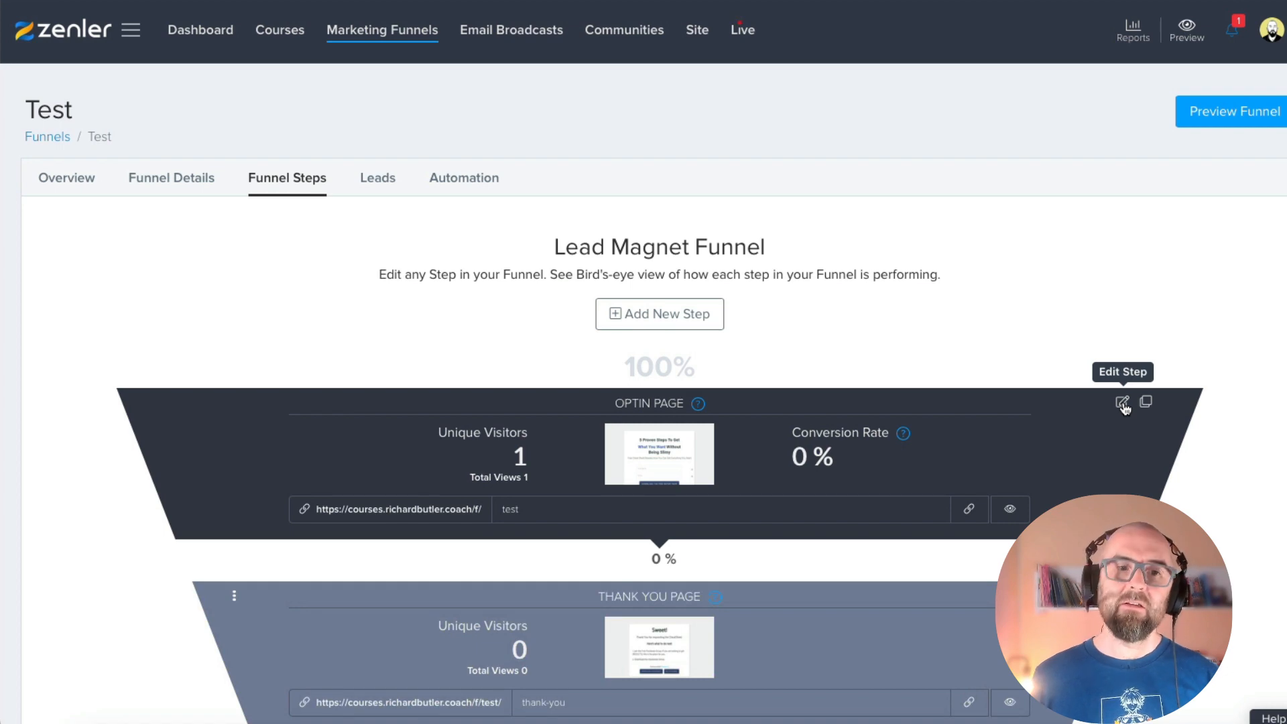
left_click(1123, 403)
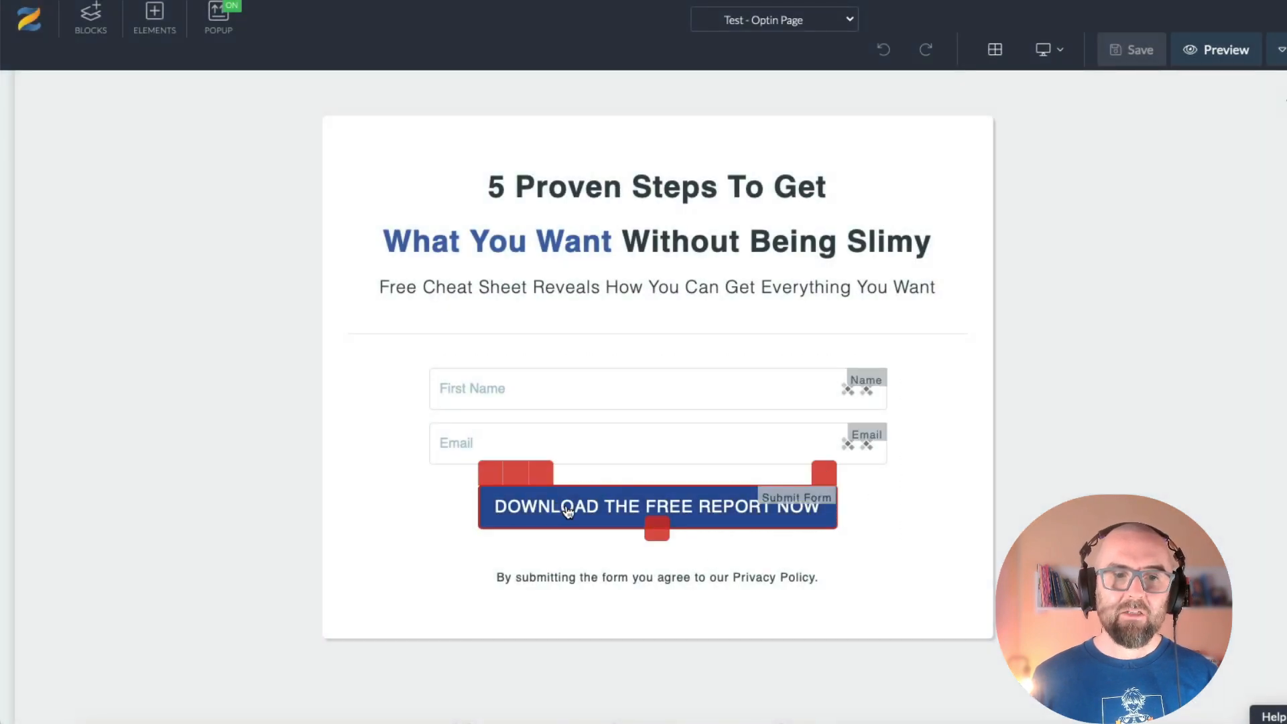
Step: Set the download report button to add leads to testlist instead of pre-launch course
left_click(656, 506)
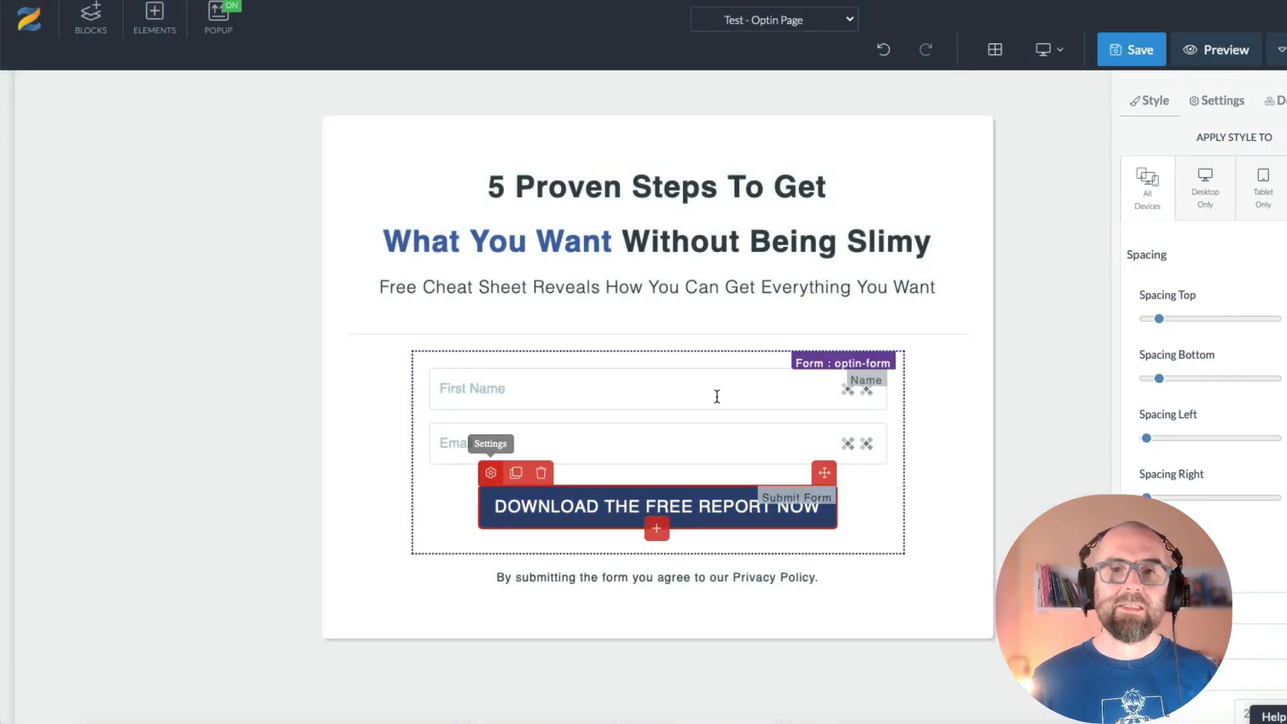
left_click(1175, 100)
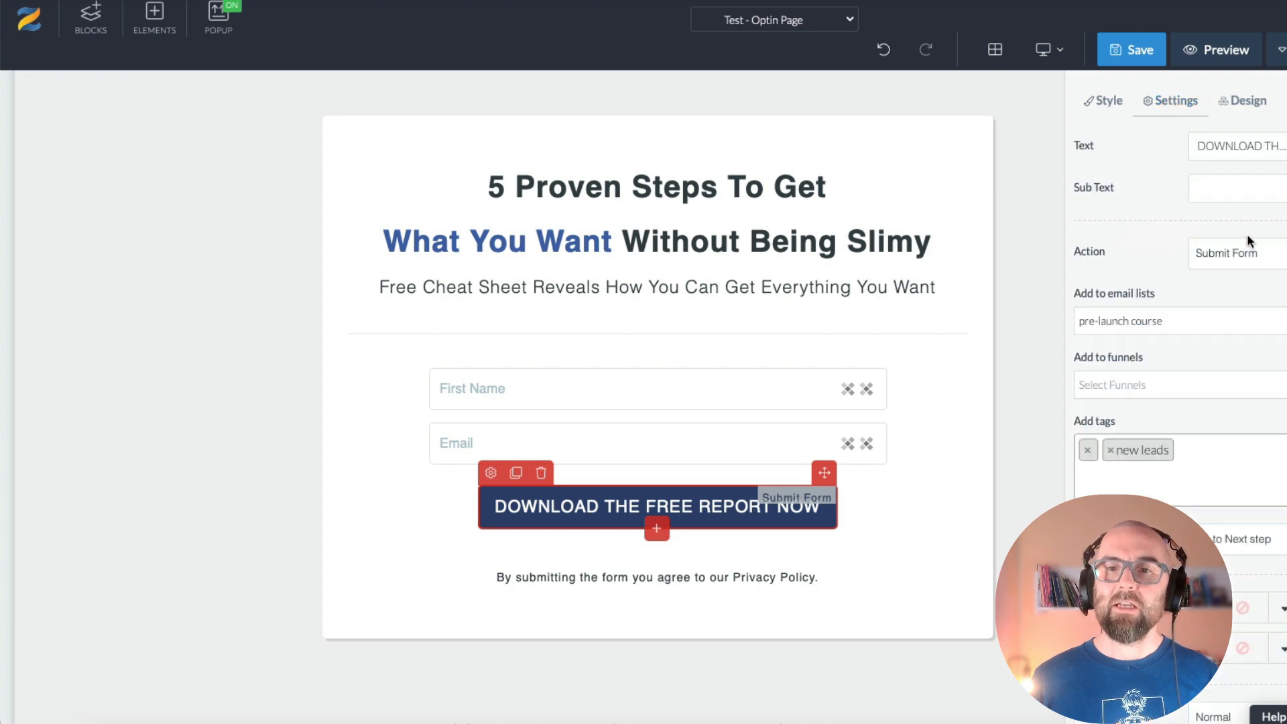
mouse_move(1244, 334)
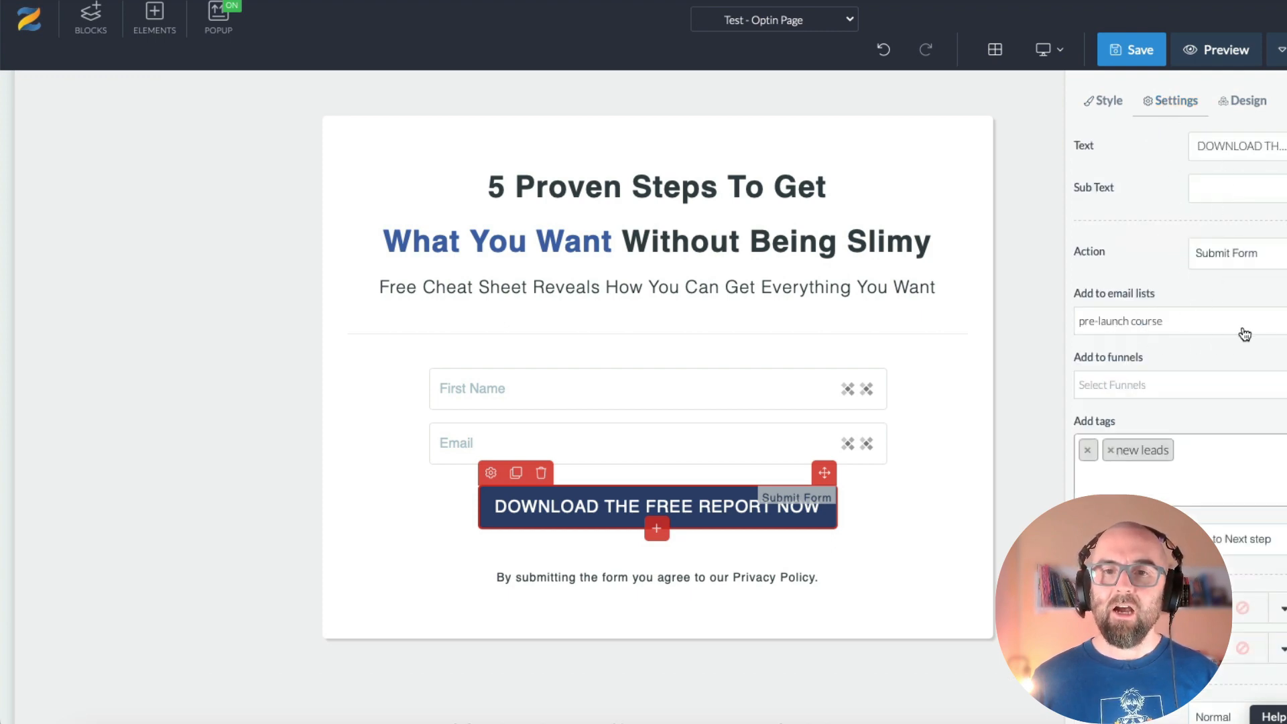
left_click(1166, 321)
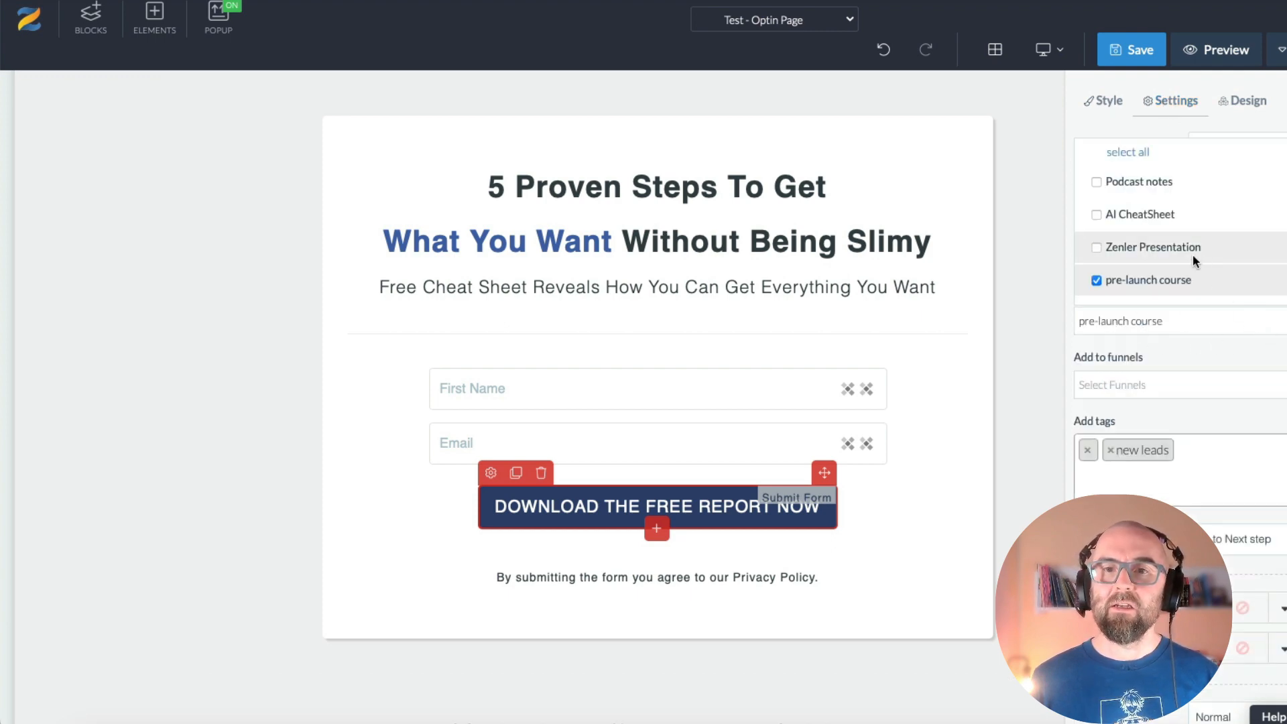
scroll("down", 3)
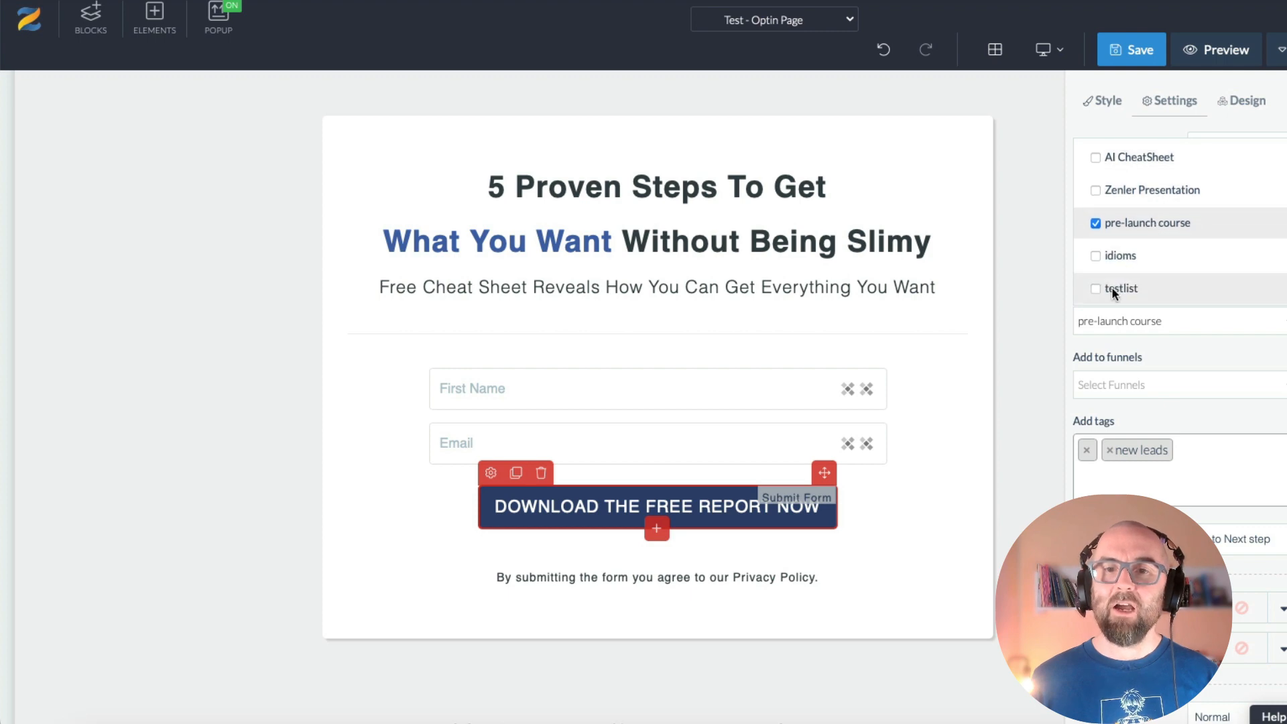
left_click(1095, 289)
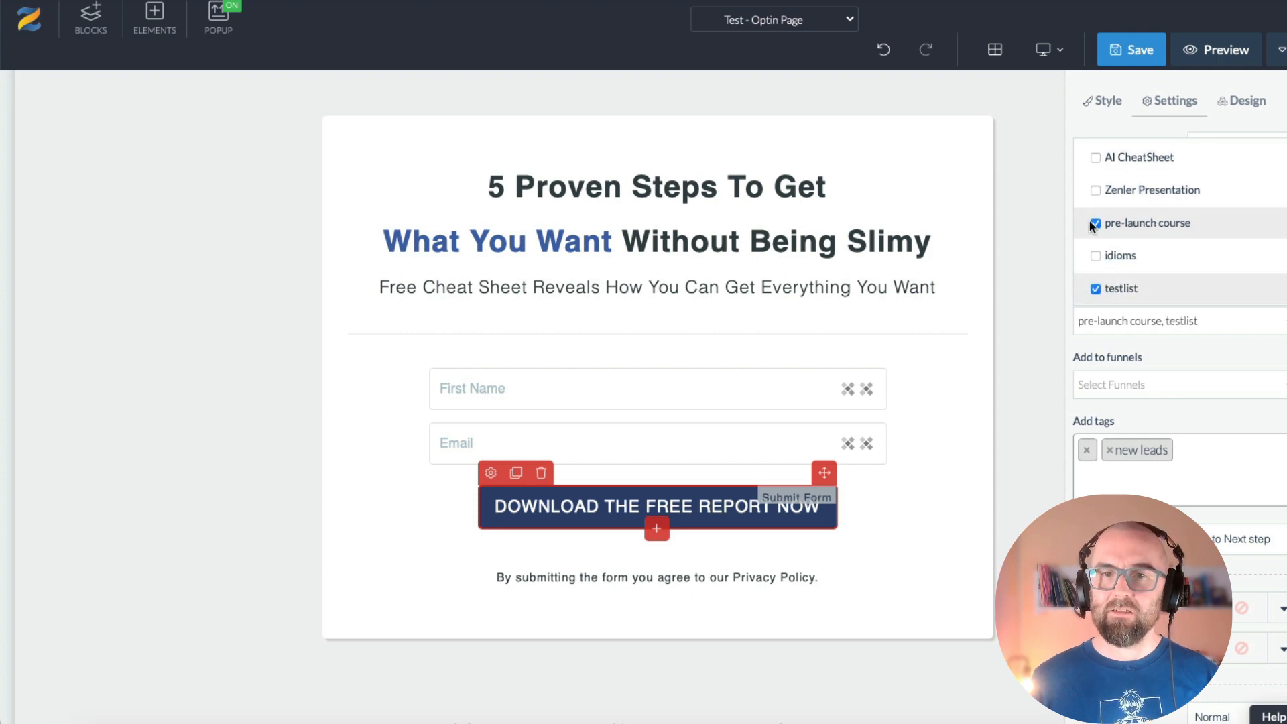
left_click(1095, 223)
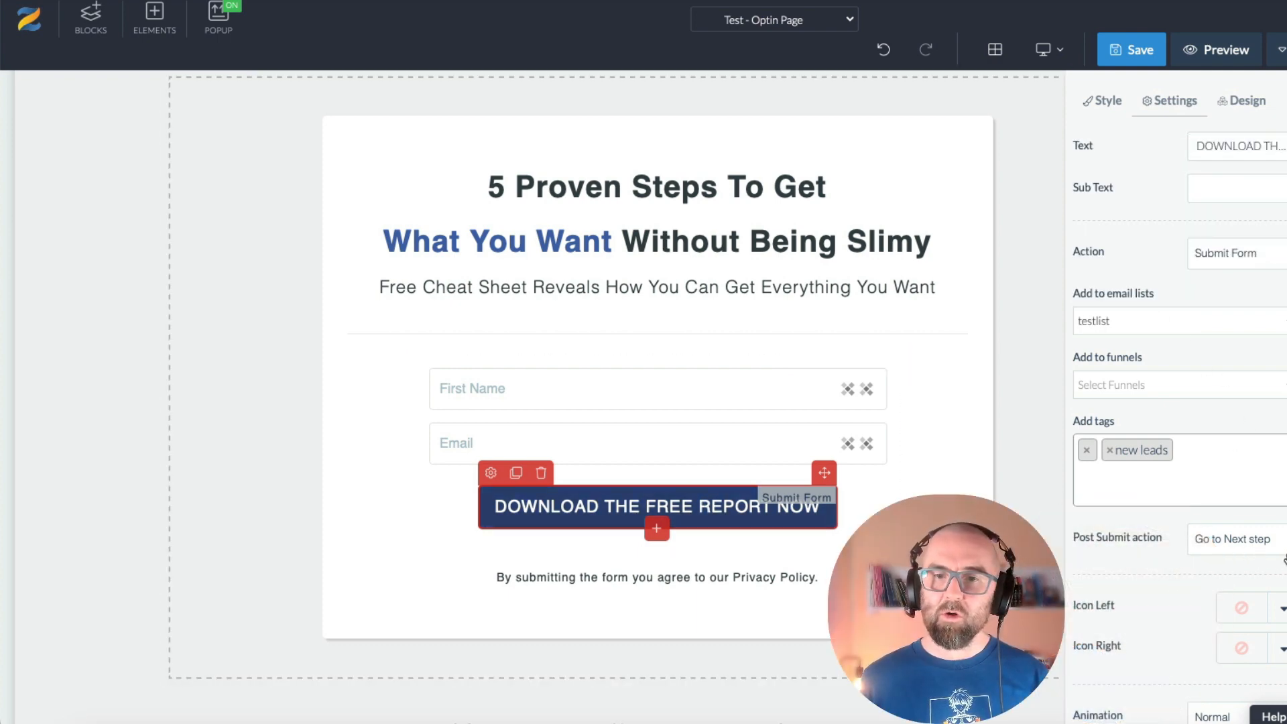
Step: Set the button's post-submit action to Go to Next step and save the page
left_click(1231, 538)
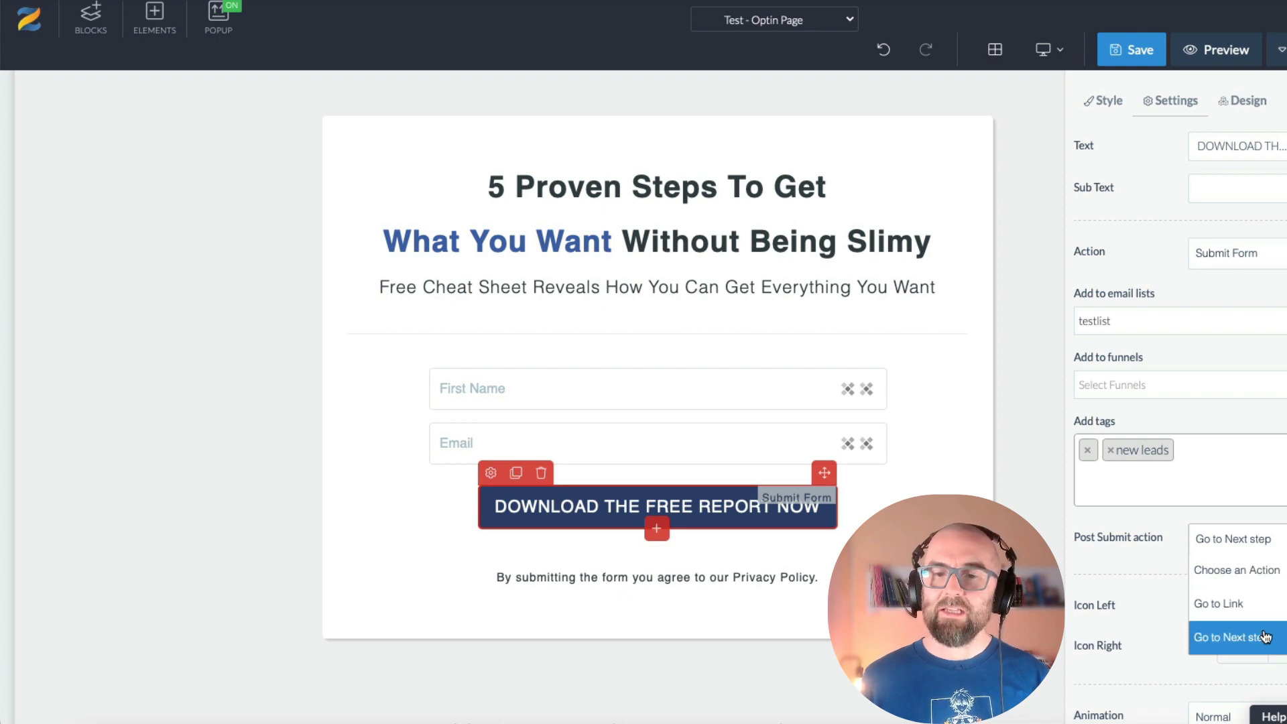
left_click(1234, 637)
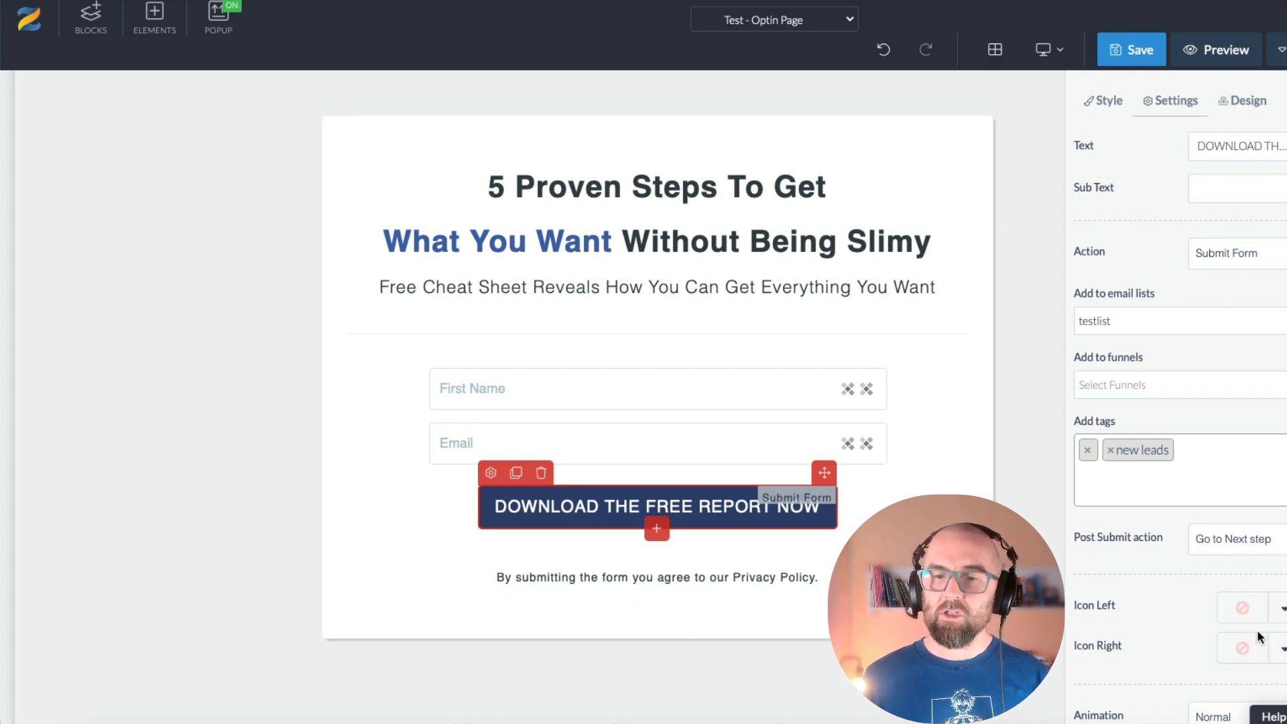
left_click(1131, 49)
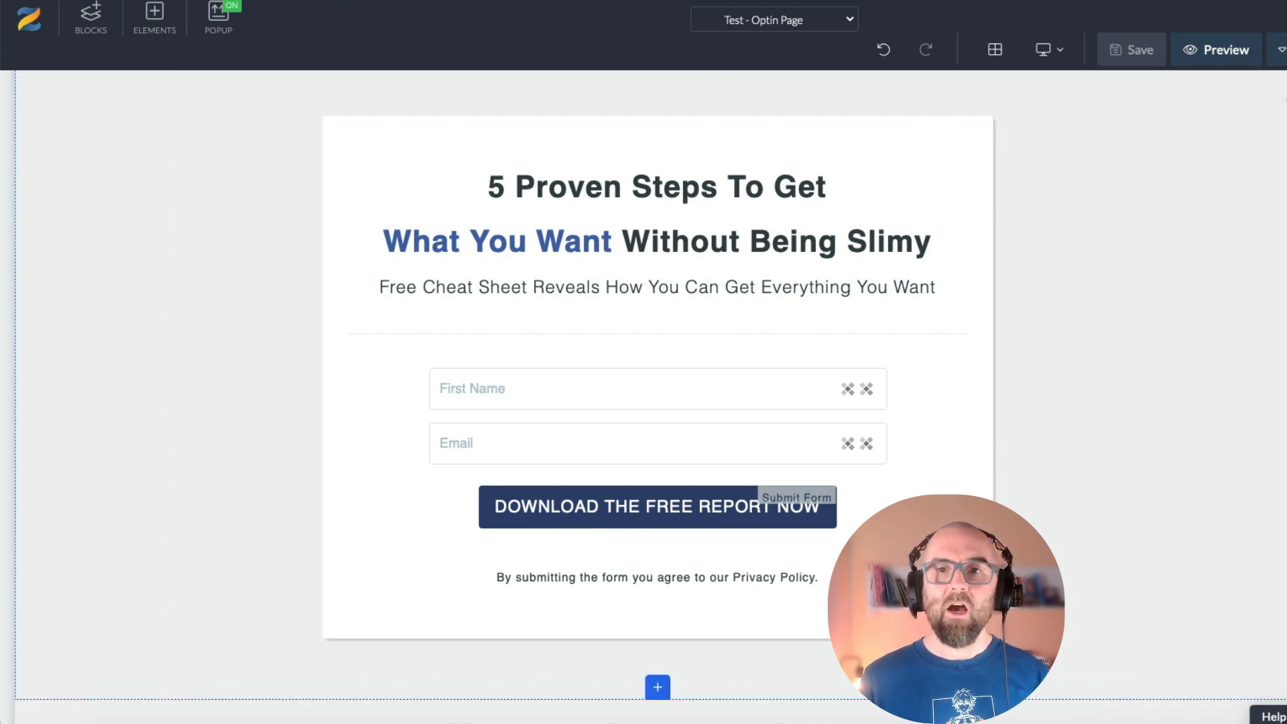
Step: Leave the page editor via Return to Site from the editor dropdown
left_click(1280, 48)
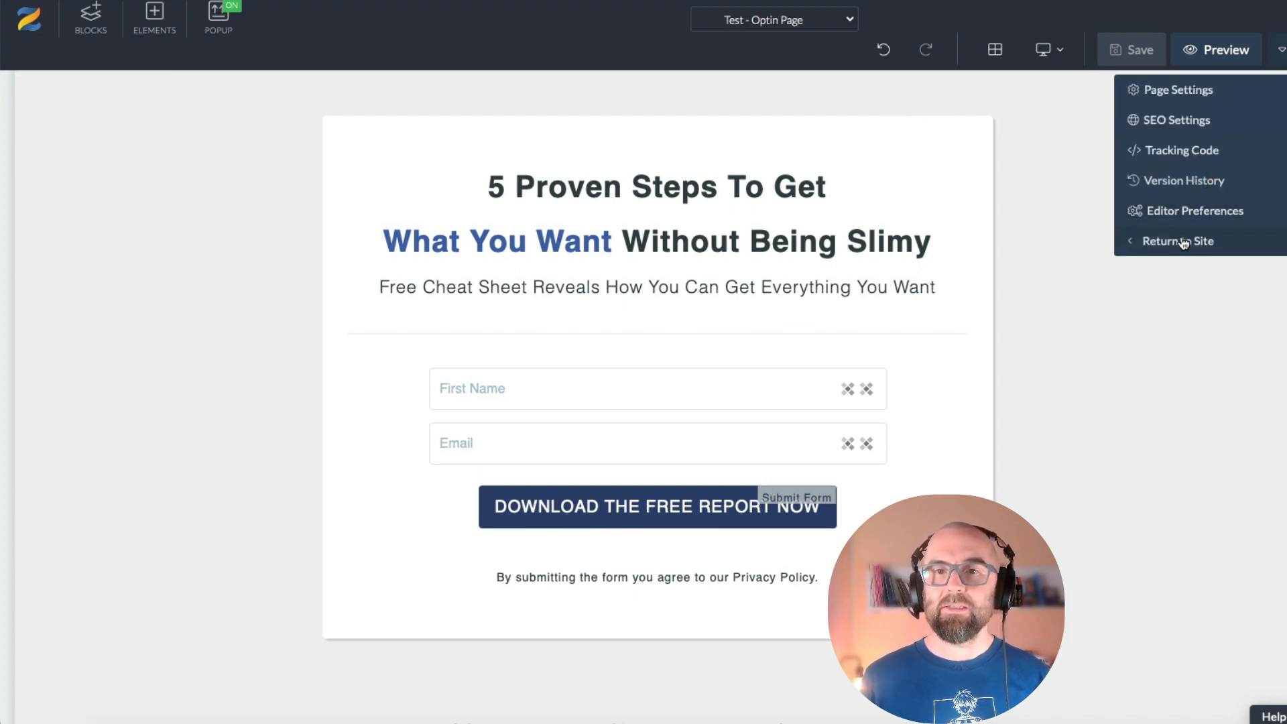
left_click(1178, 241)
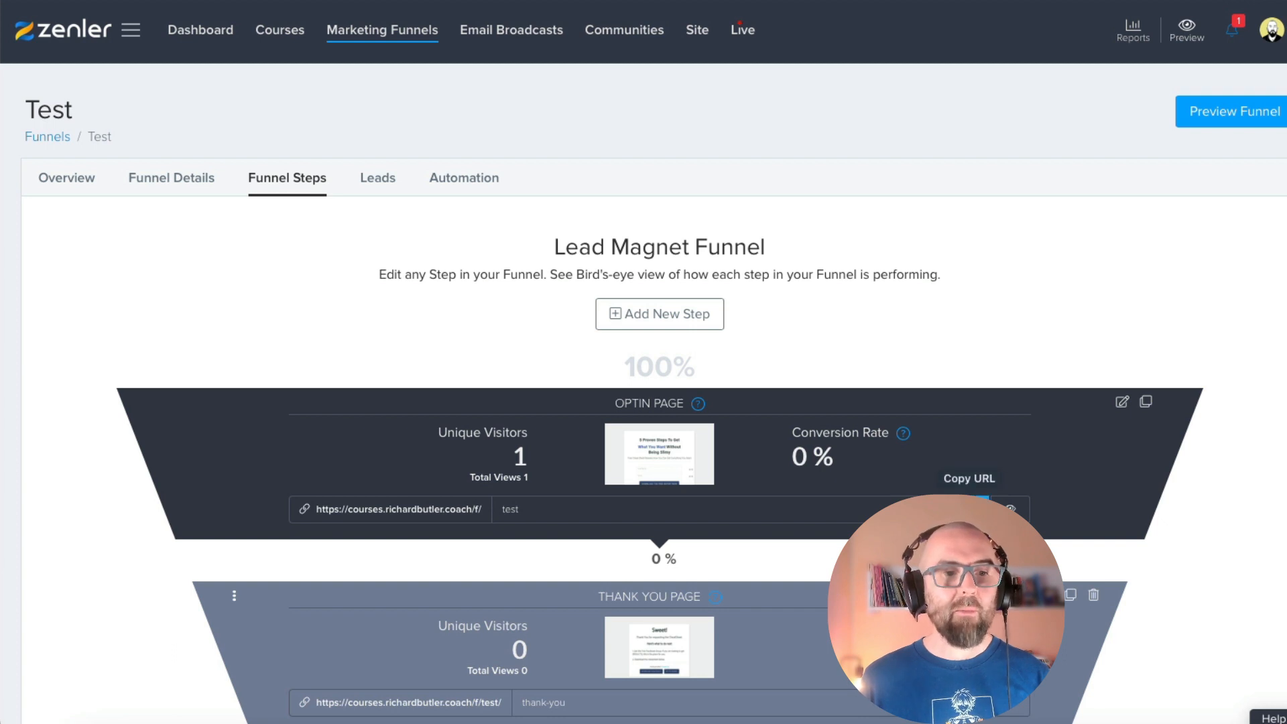